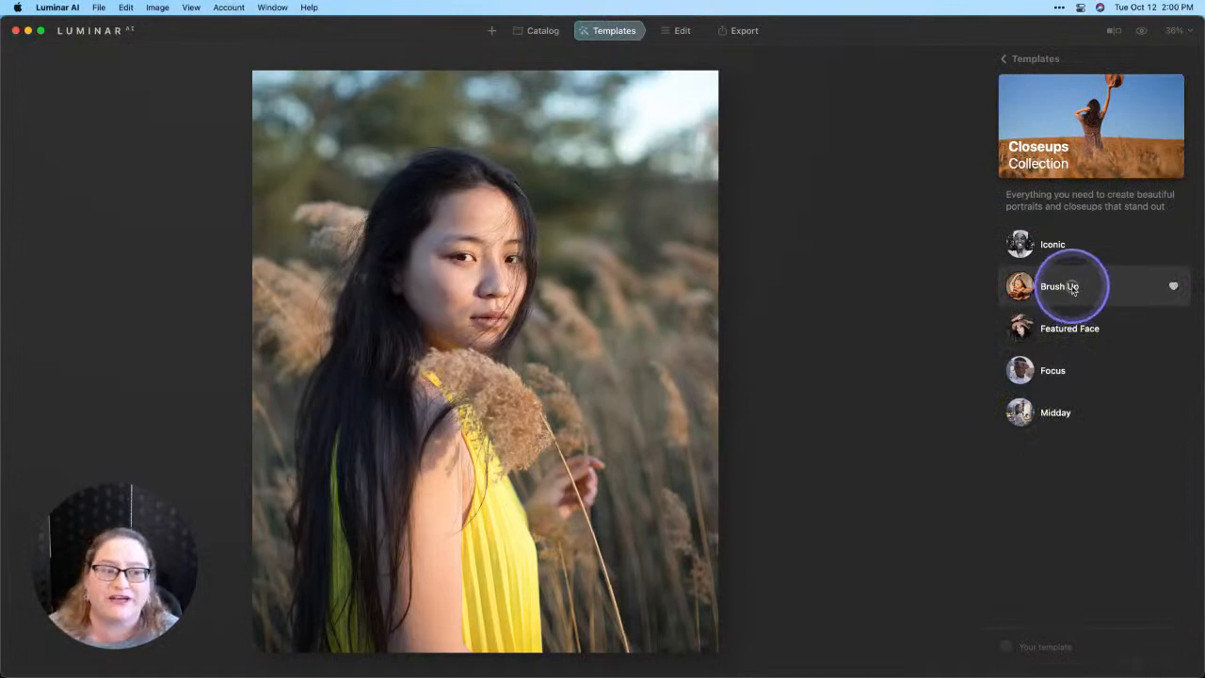
- Apply the Brush Up closeup template, then toggle Preview to compare with the original
{"action": "left_click", "coordinate": [1059, 286]}
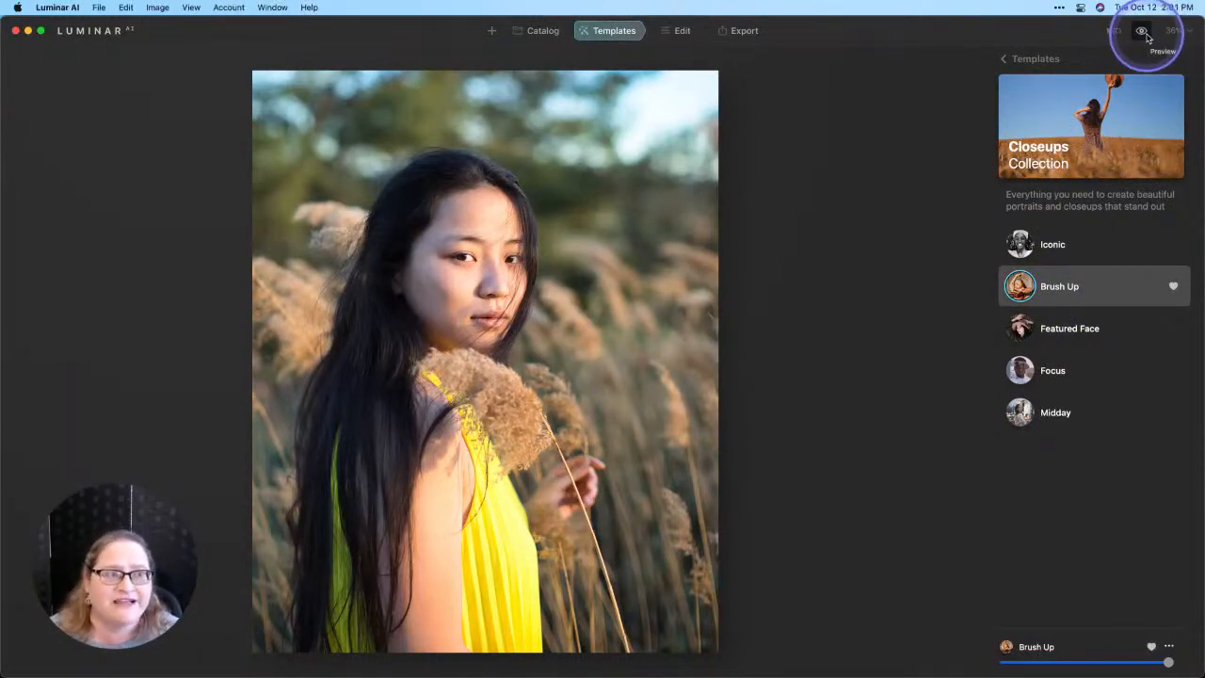
{"action": "left_click", "coordinate": [1142, 30]}
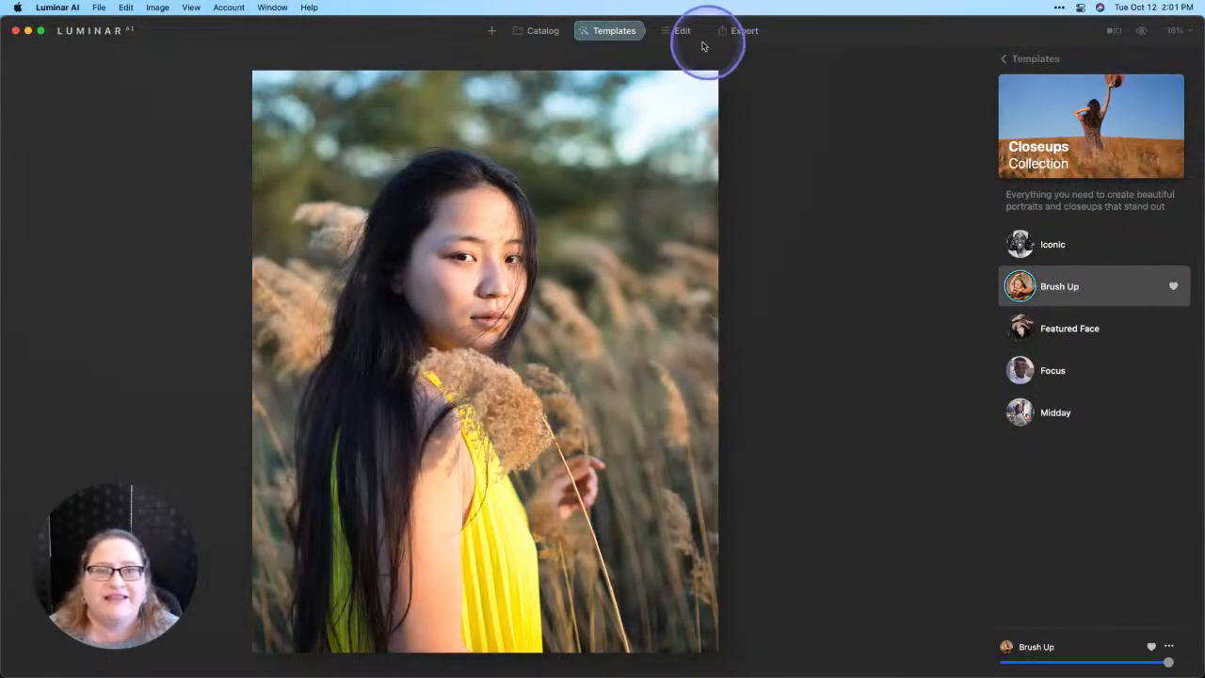
- In Edit, lower the Light tool's Highlights to about -23
{"action": "left_click", "coordinate": [682, 30]}
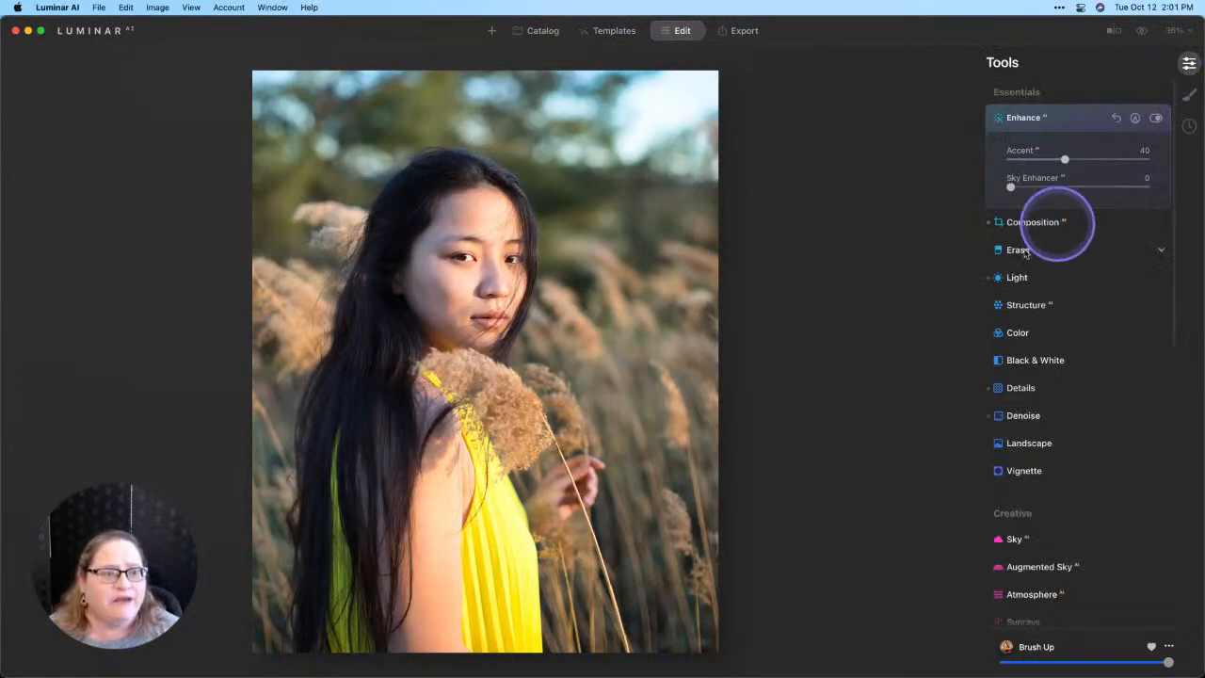
{"action": "left_click", "coordinate": [1016, 276]}
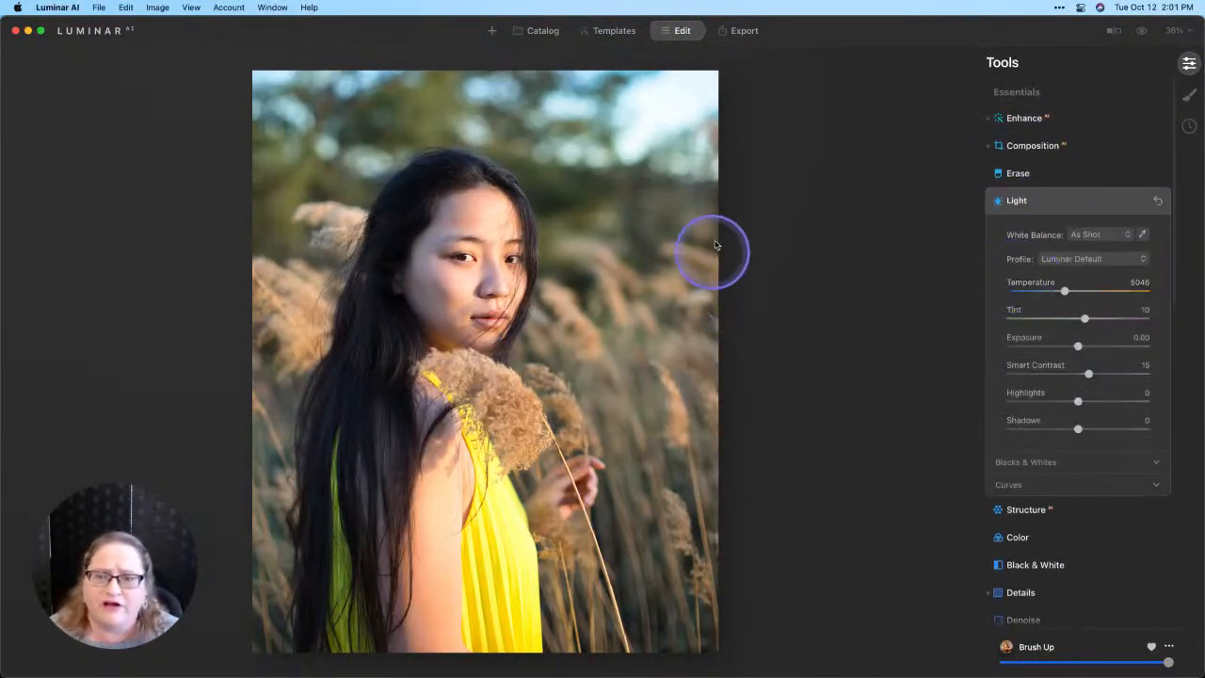
{"action": "mouse_move", "coordinate": [527, 339]}
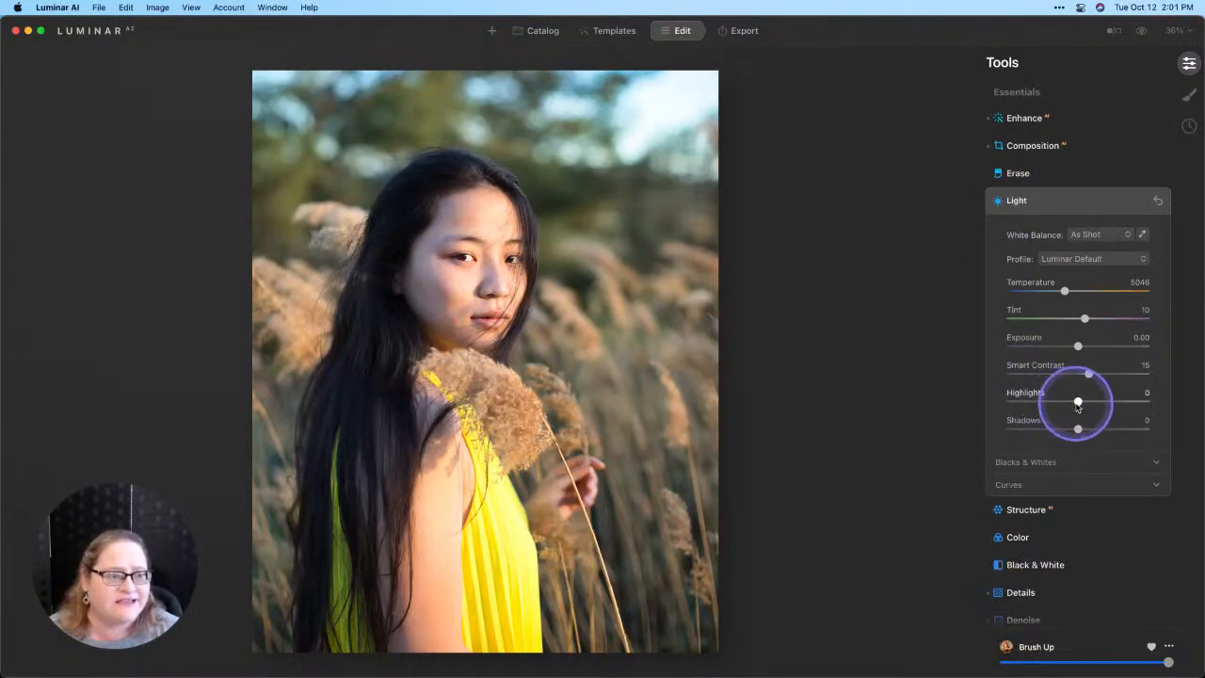
{"action": "left_click_drag", "start_coordinate": [1078, 393], "coordinate": [1062, 404]}
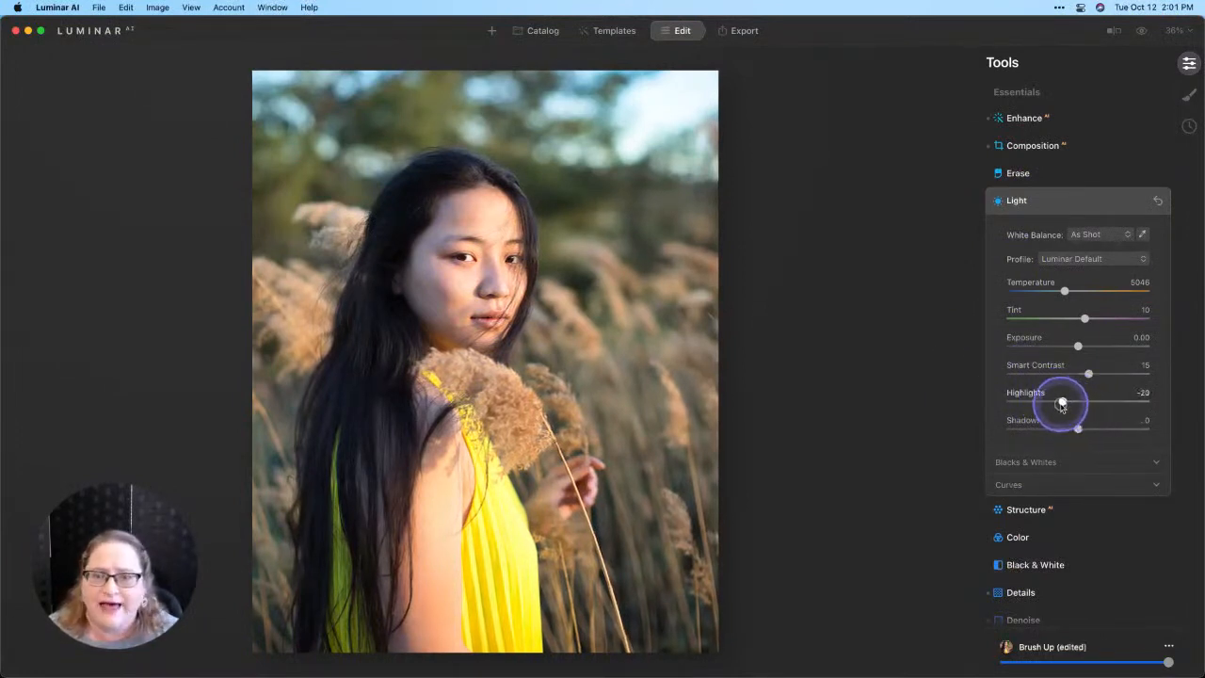
{"action": "left_click_drag", "start_coordinate": [1062, 402], "coordinate": [1045, 402]}
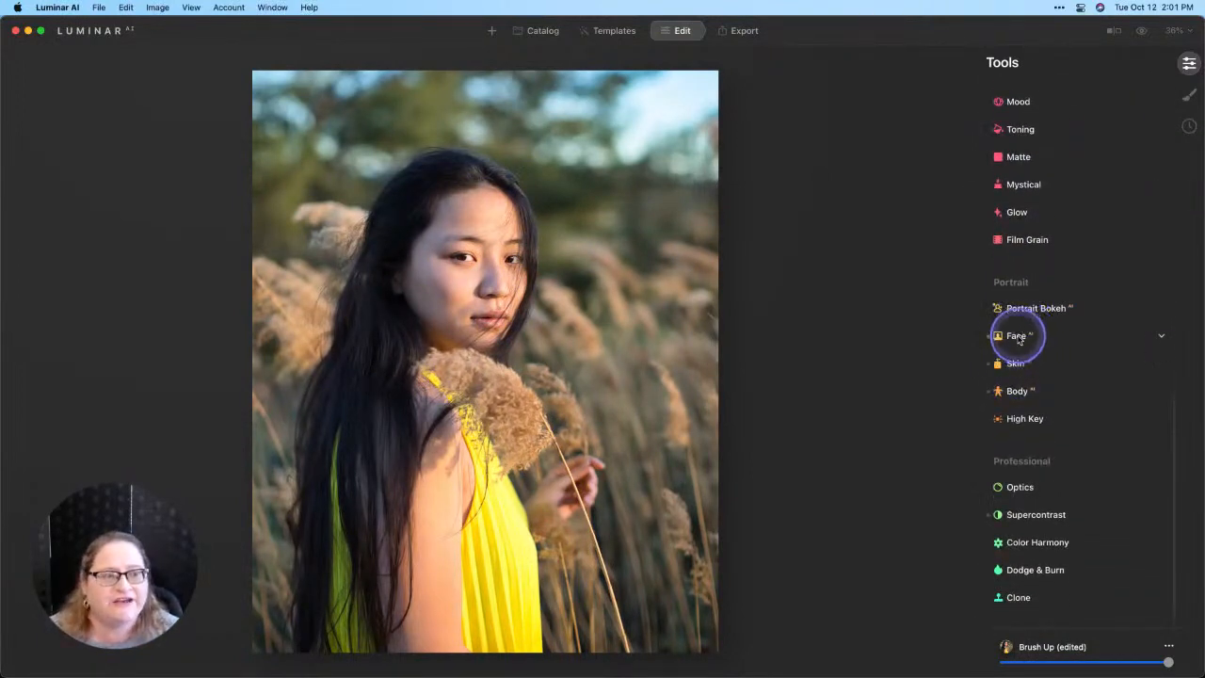
- Set the Face tool's Iris colour to Brown with Iris Visibility about 28
{"action": "left_click", "coordinate": [1016, 335]}
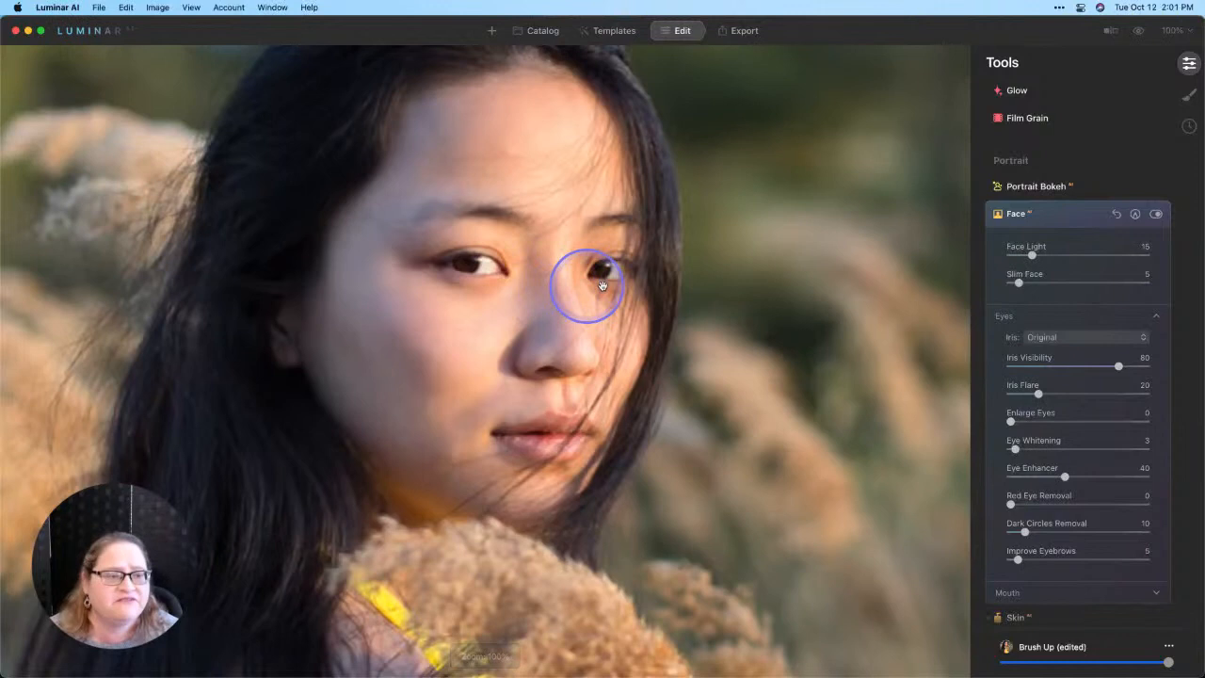
{"action": "mouse_move", "coordinate": [1029, 365]}
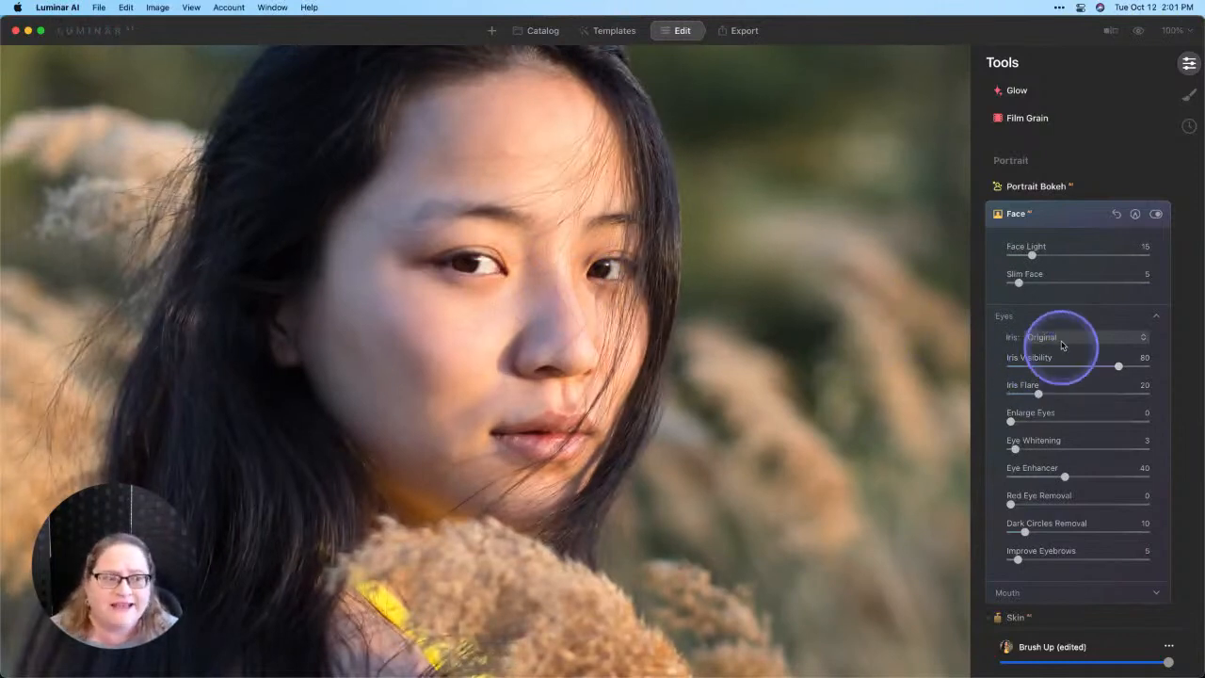
{"action": "left_click", "coordinate": [1083, 337]}
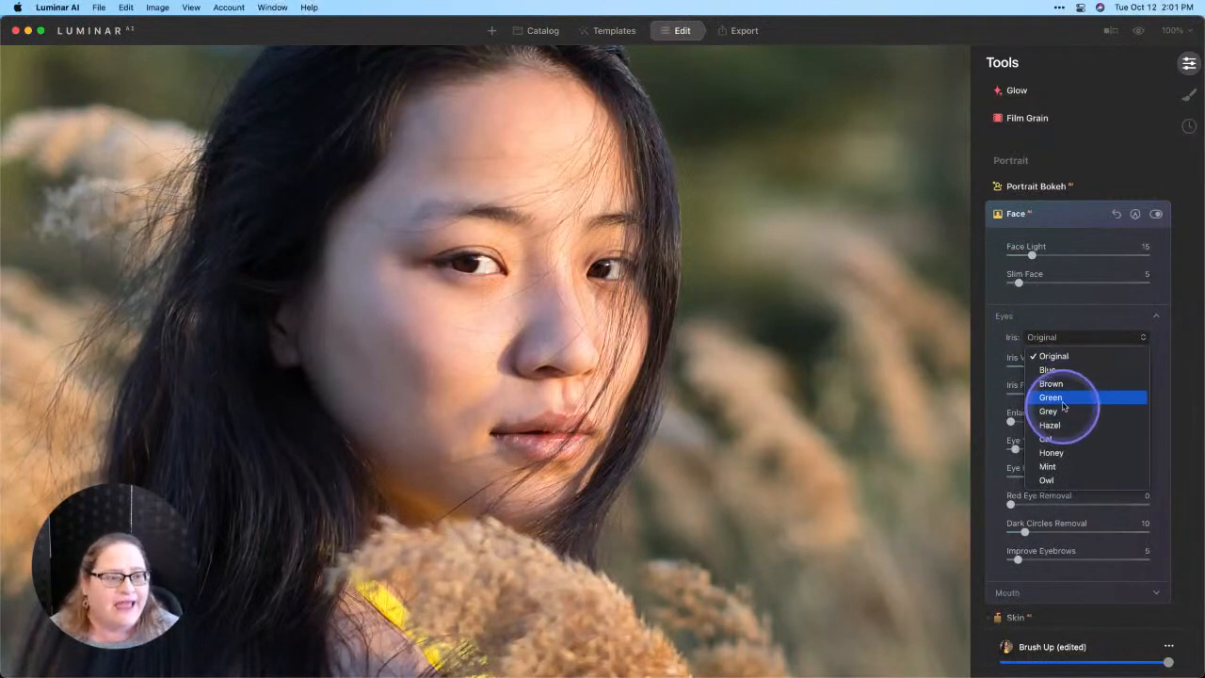
{"action": "left_click", "coordinate": [1050, 383]}
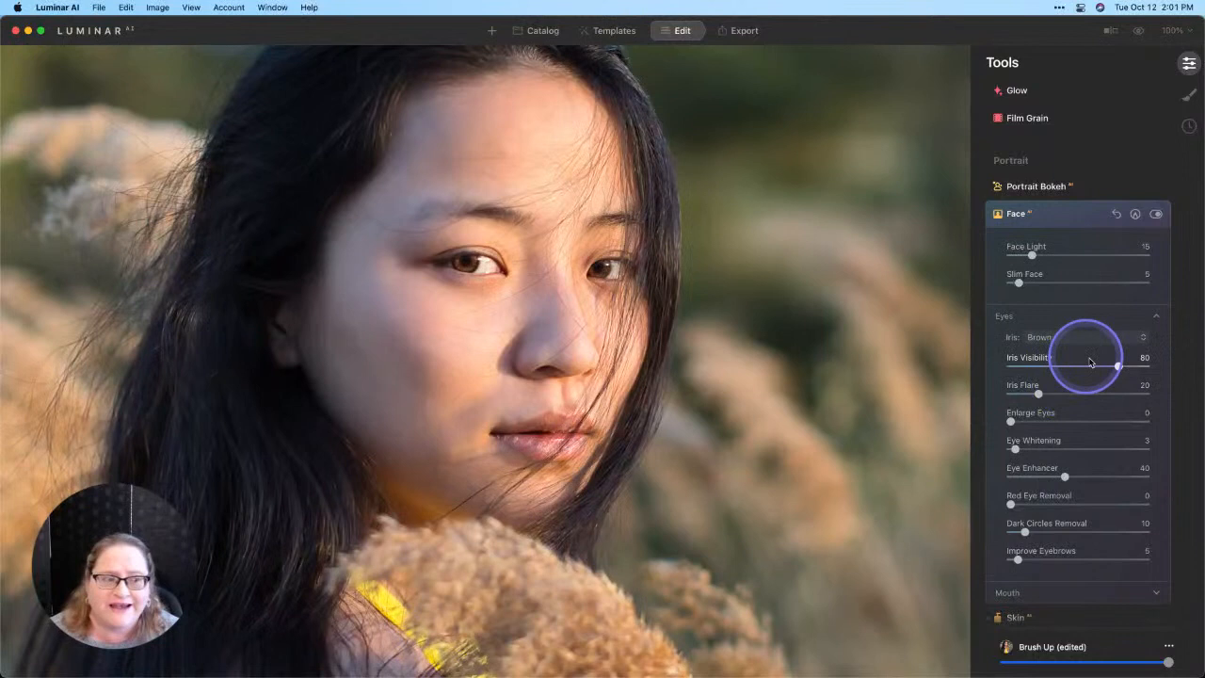
{"action": "left_click_drag", "start_coordinate": [1117, 365], "coordinate": [1055, 366]}
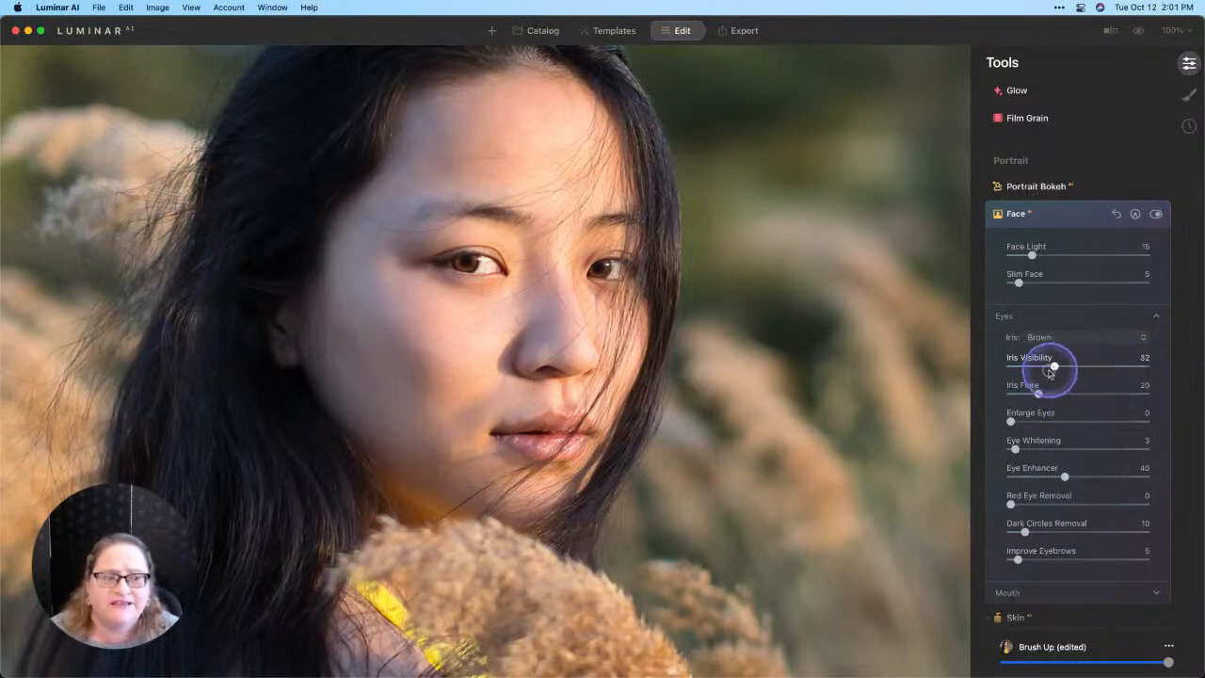
{"action": "left_click_drag", "start_coordinate": [1053, 367], "coordinate": [1050, 367]}
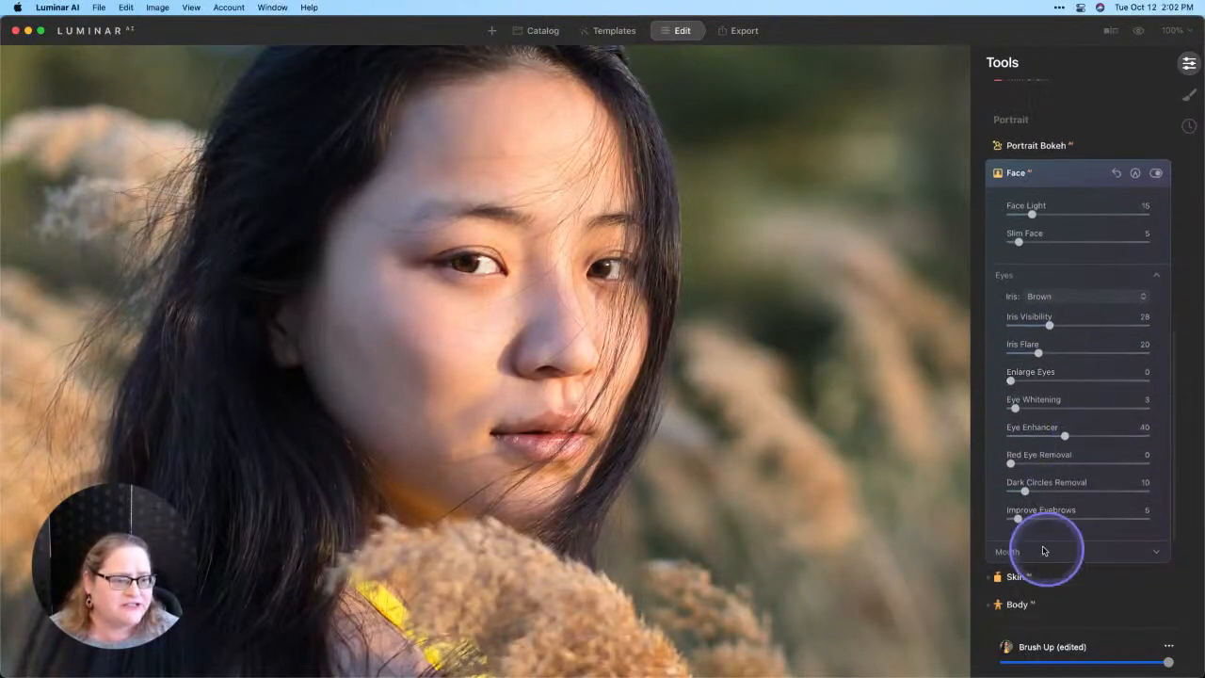
- Set Lips Darkening in the Face tool's Mouth section to about 14
{"action": "scroll", "scroll_direction": "down", "scroll_amount": 3}
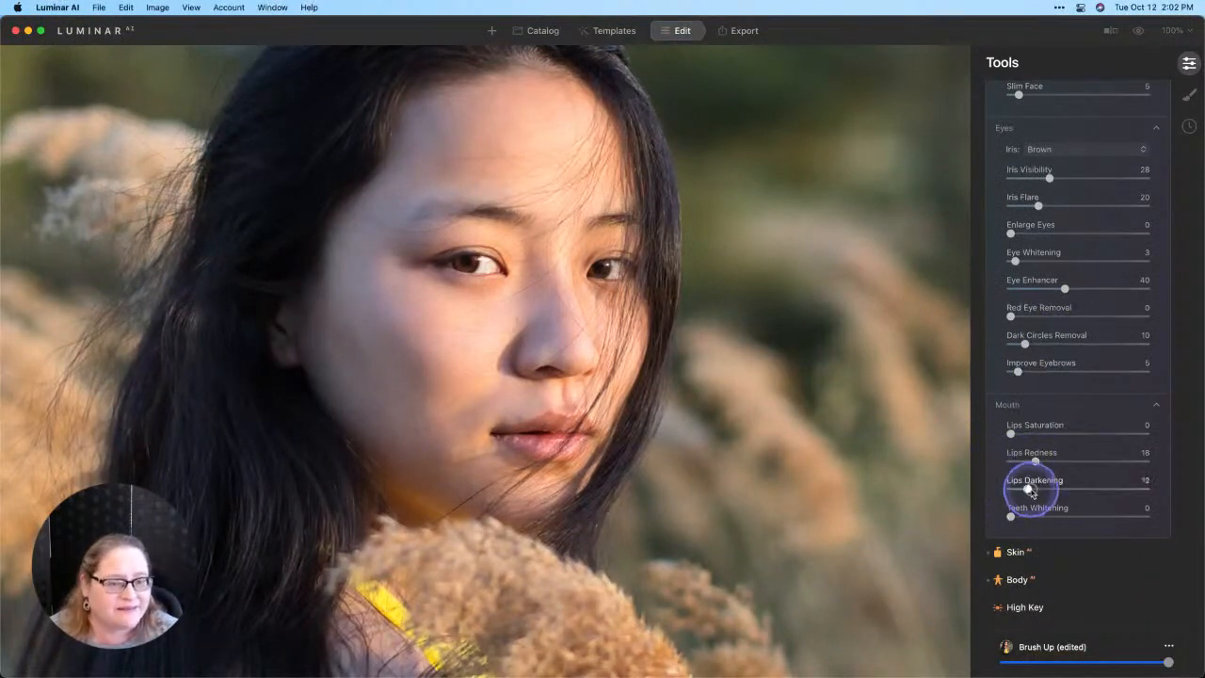
{"action": "left_click_drag", "start_coordinate": [1037, 488], "coordinate": [1024, 489]}
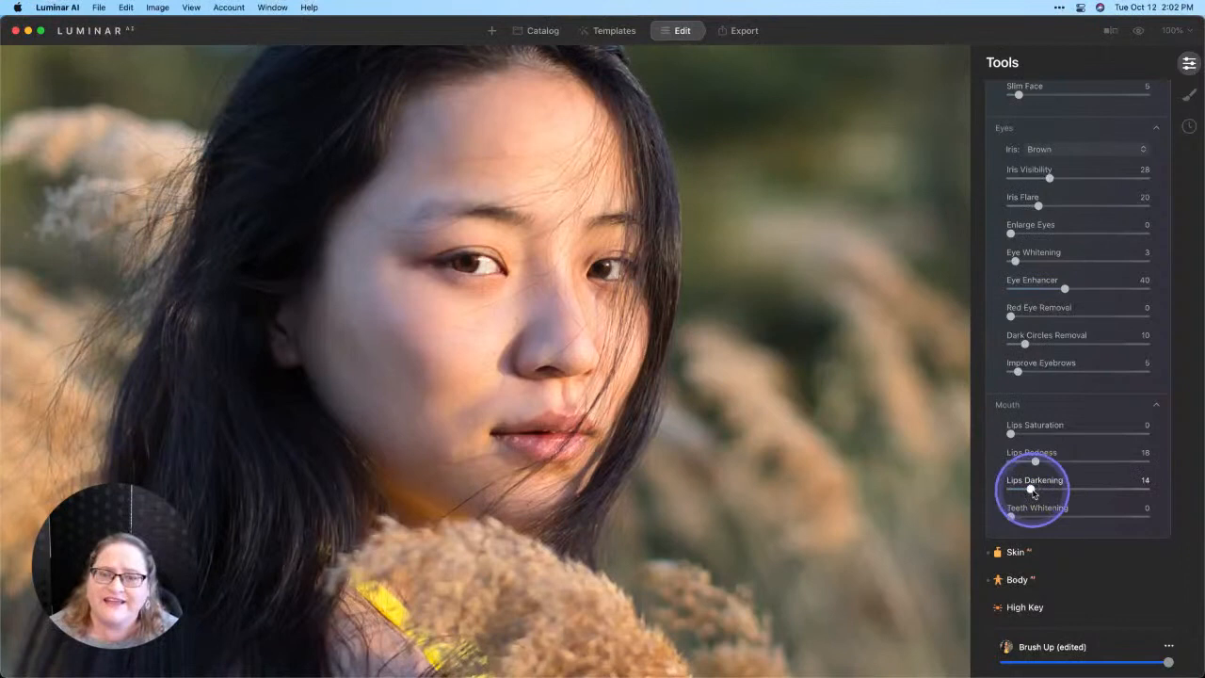
{"action": "scroll", "scroll_direction": "down", "scroll_amount": 3}
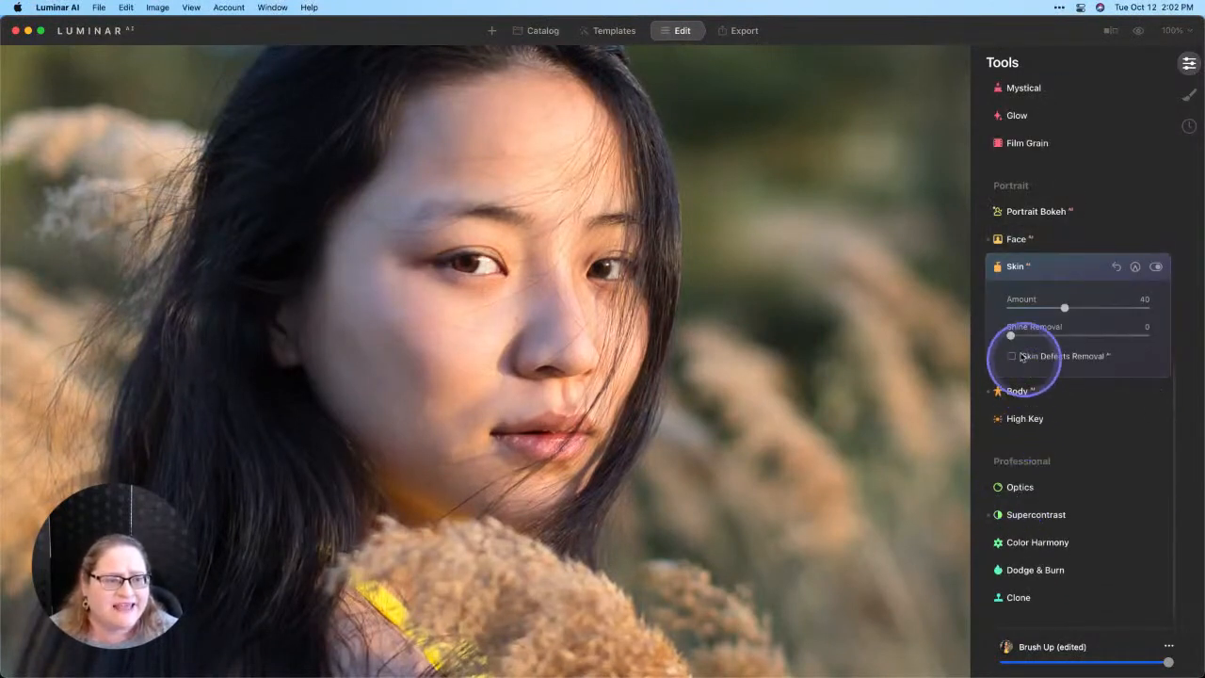
- Raise Skin Shine Removal to 100 and toggle Preview to compare
{"action": "left_click_drag", "start_coordinate": [1010, 336], "coordinate": [1064, 337]}
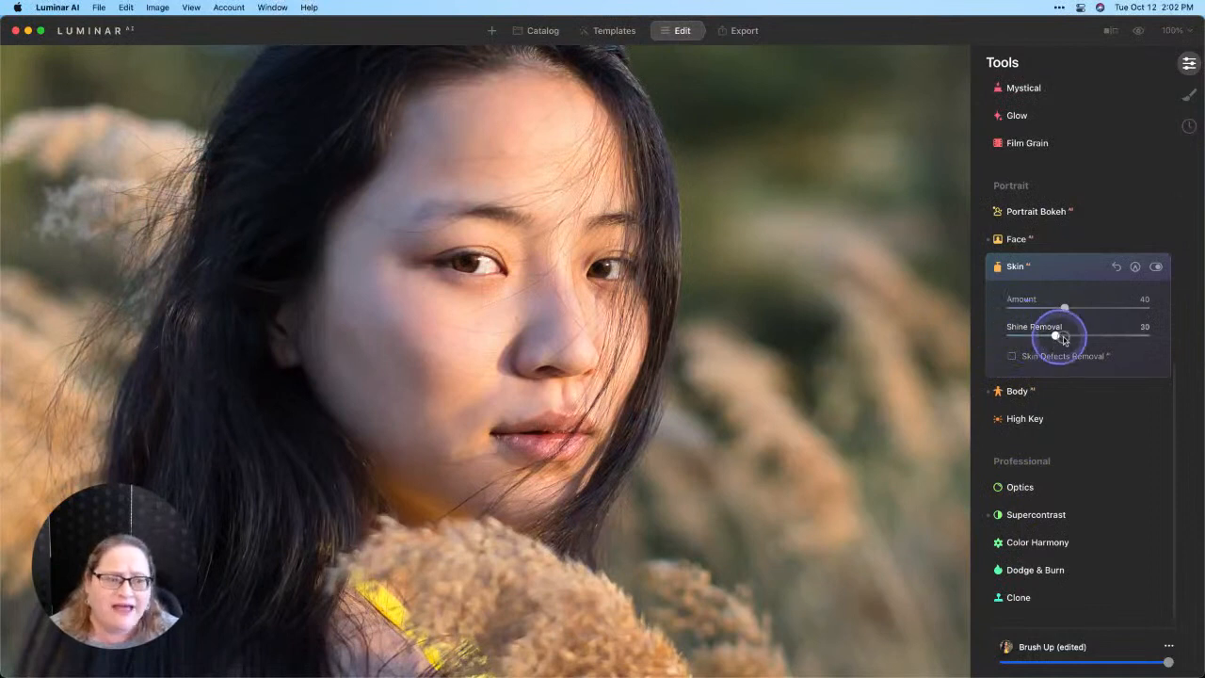
{"action": "left_click_drag", "start_coordinate": [1055, 335], "coordinate": [1145, 335]}
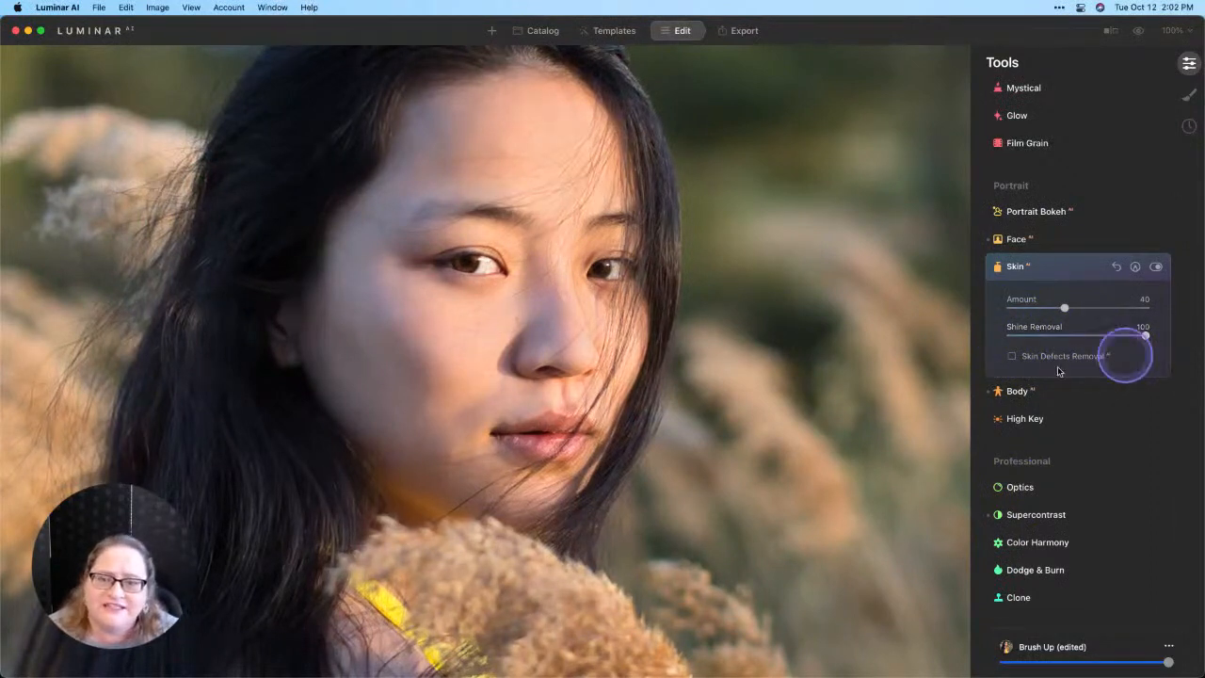
{"action": "mouse_move", "coordinate": [831, 594]}
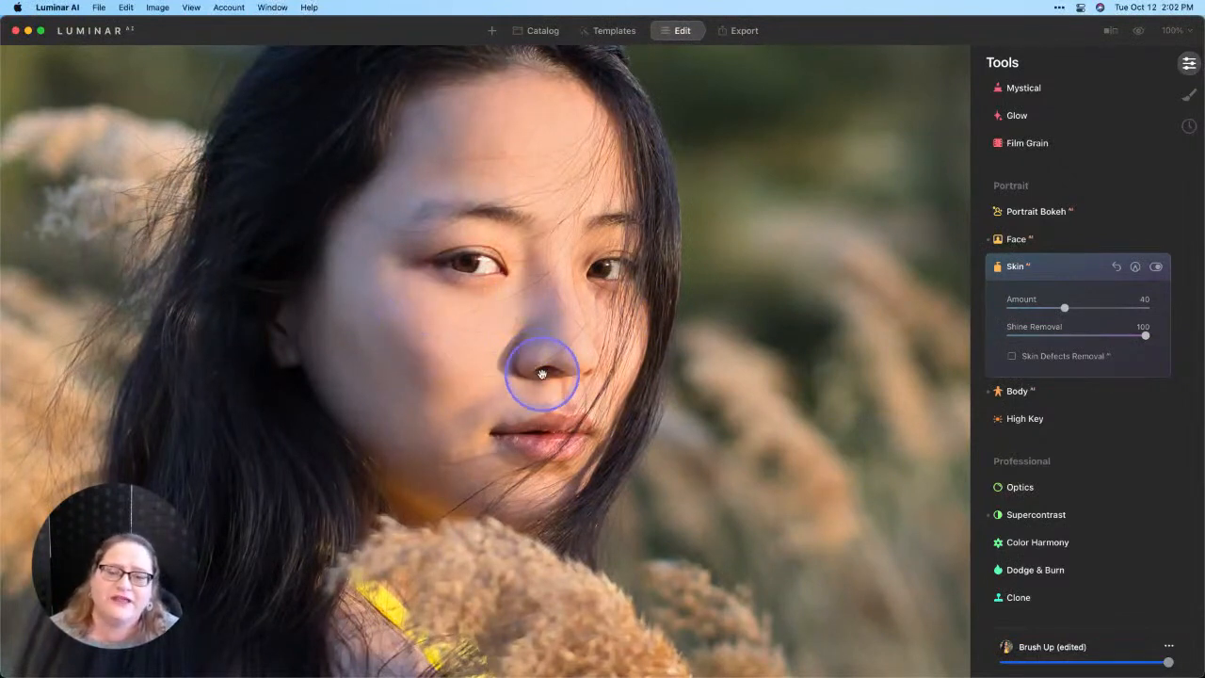
{"action": "left_click", "coordinate": [1138, 31]}
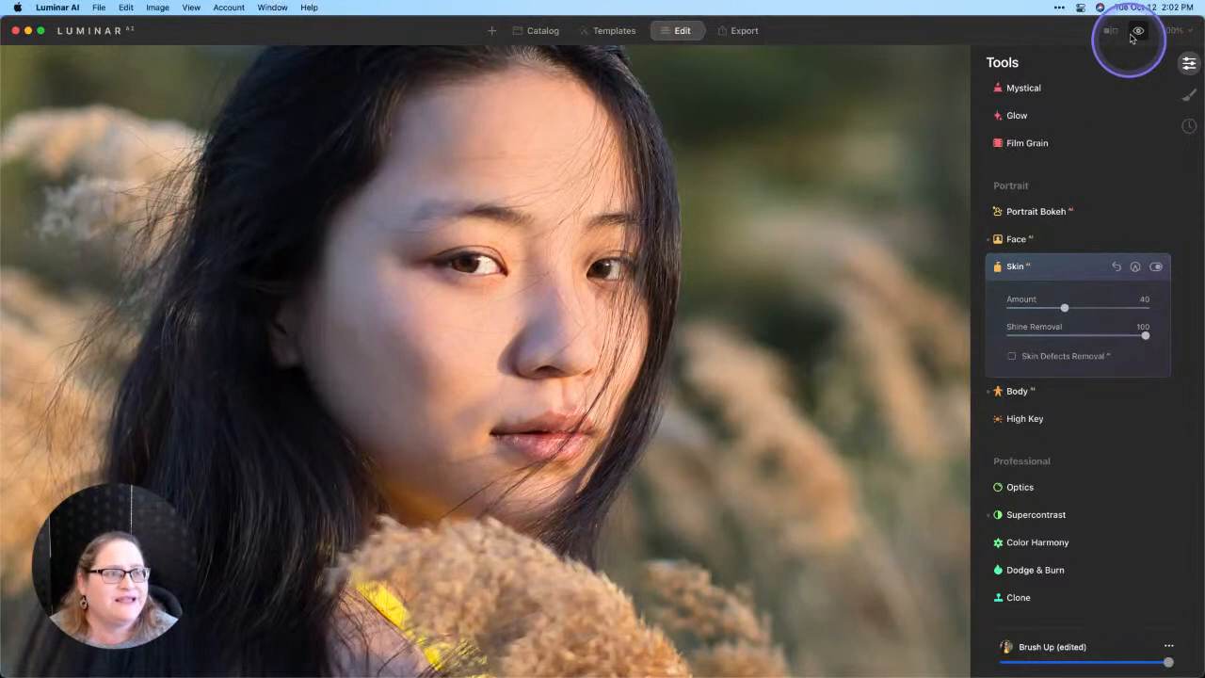
{"action": "left_click", "coordinate": [1137, 31]}
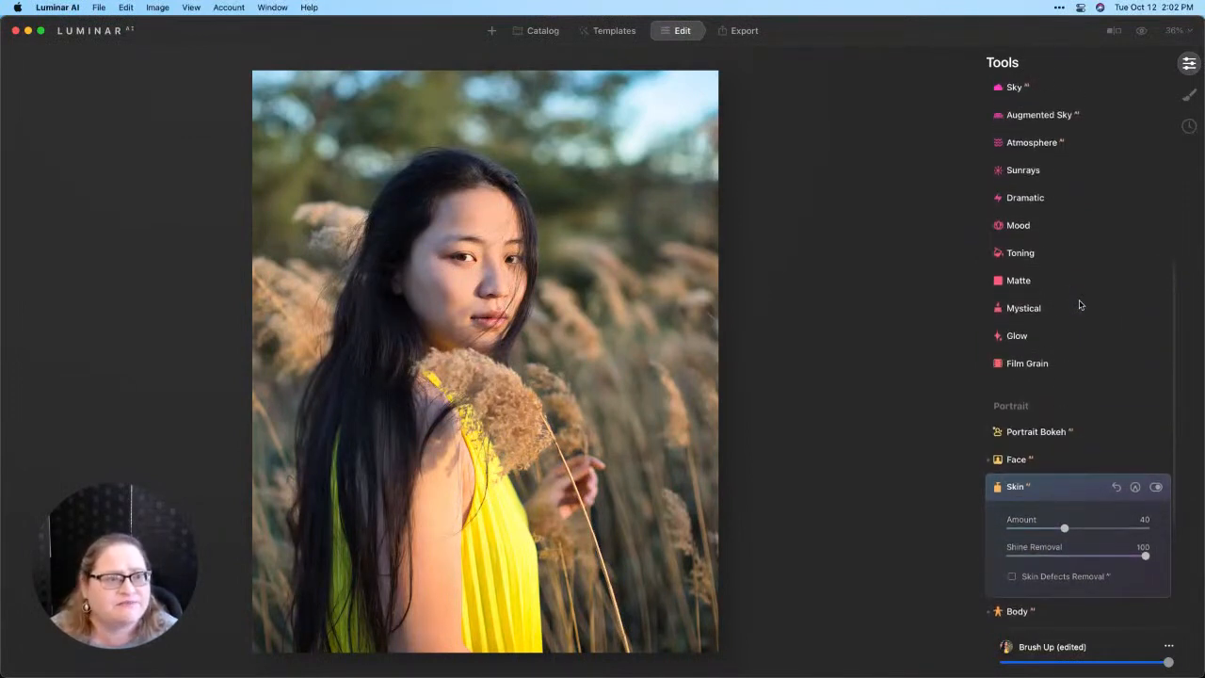
- Adjust the Matte tool's amount, fade, contrast (about 34) and desaturation
{"action": "left_click", "coordinate": [1018, 279]}
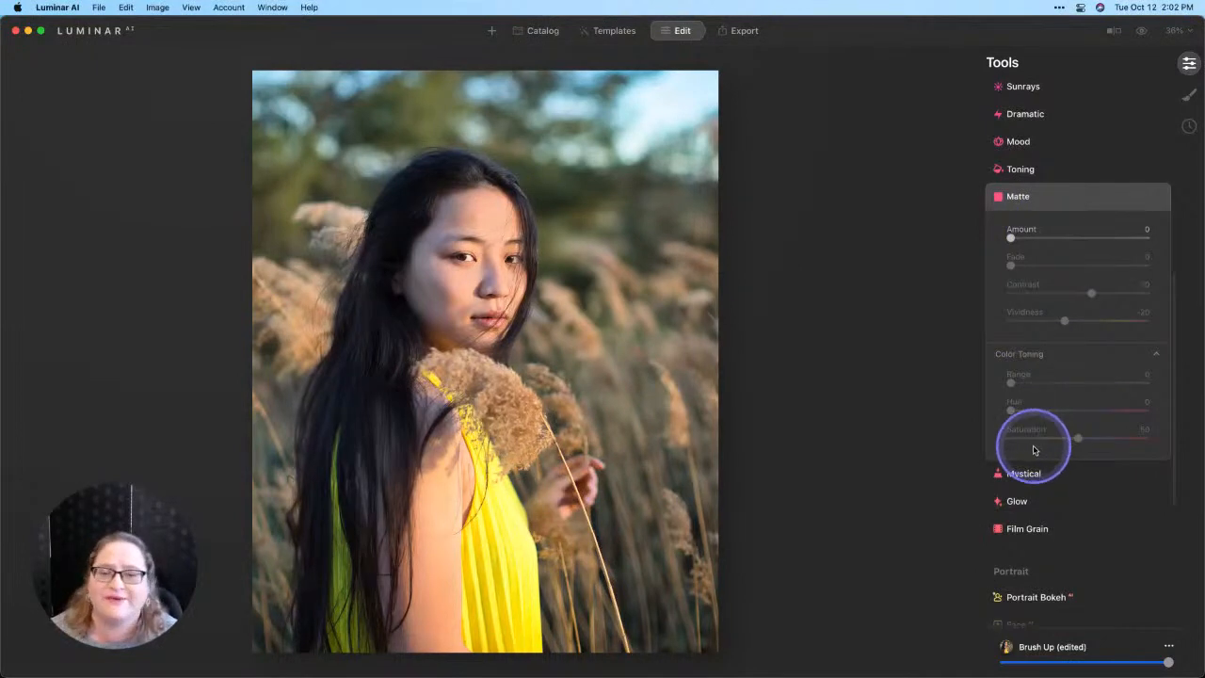
{"action": "mouse_move", "coordinate": [1012, 235]}
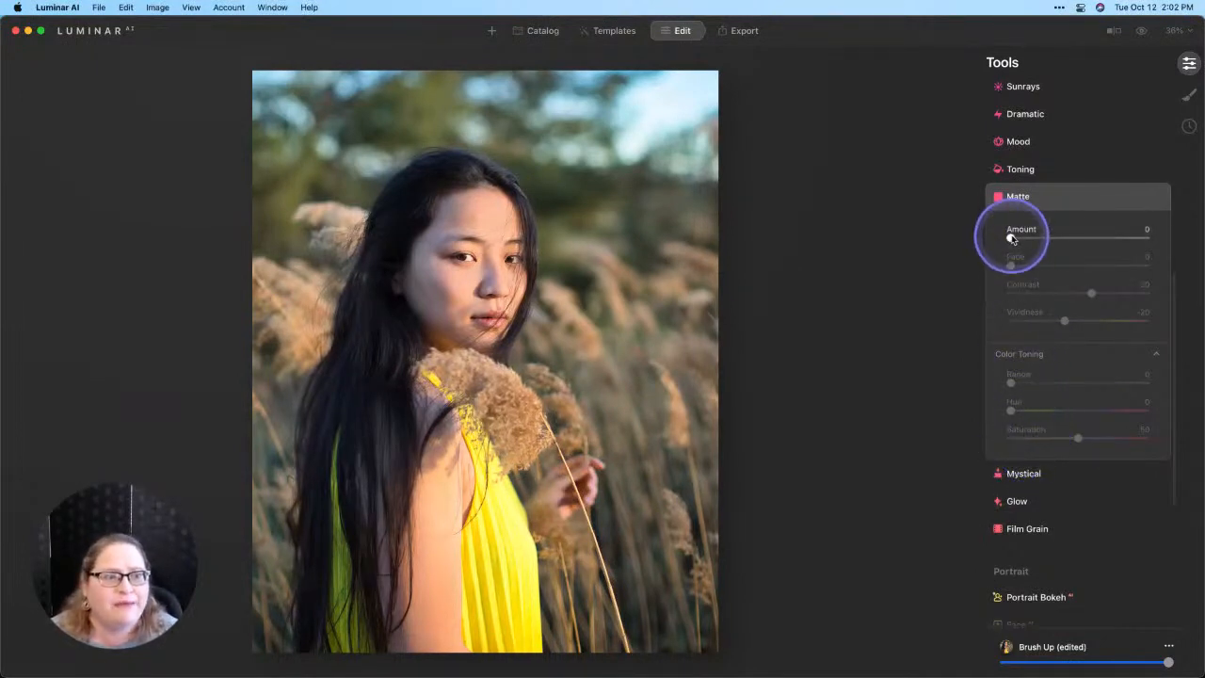
{"action": "left_click_drag", "start_coordinate": [1011, 238], "coordinate": [1102, 237]}
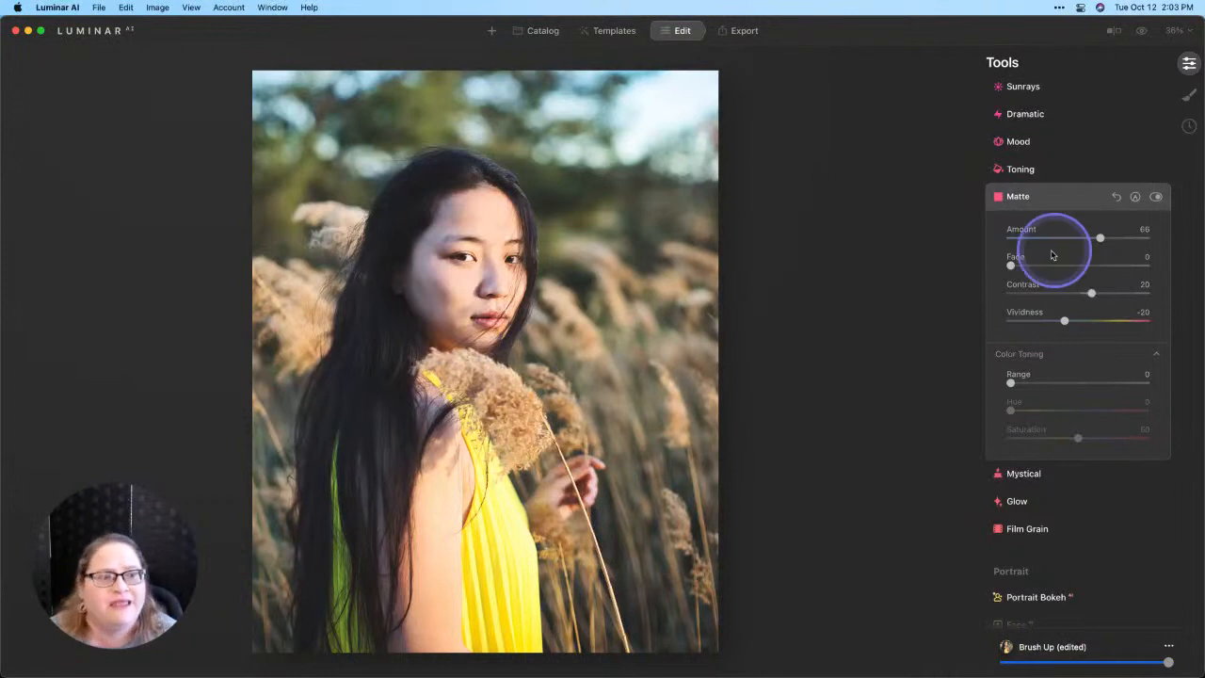
{"action": "left_click_drag", "start_coordinate": [1012, 265], "coordinate": [1019, 265]}
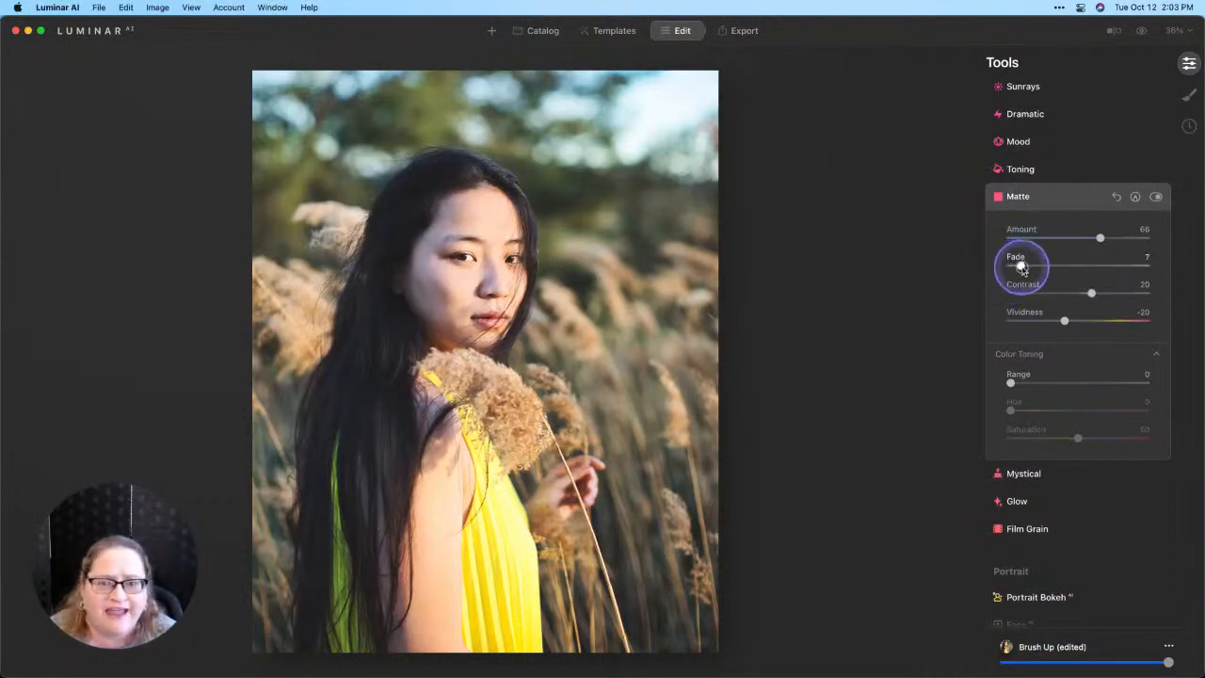
{"action": "left_click_drag", "start_coordinate": [1020, 265], "coordinate": [1076, 265]}
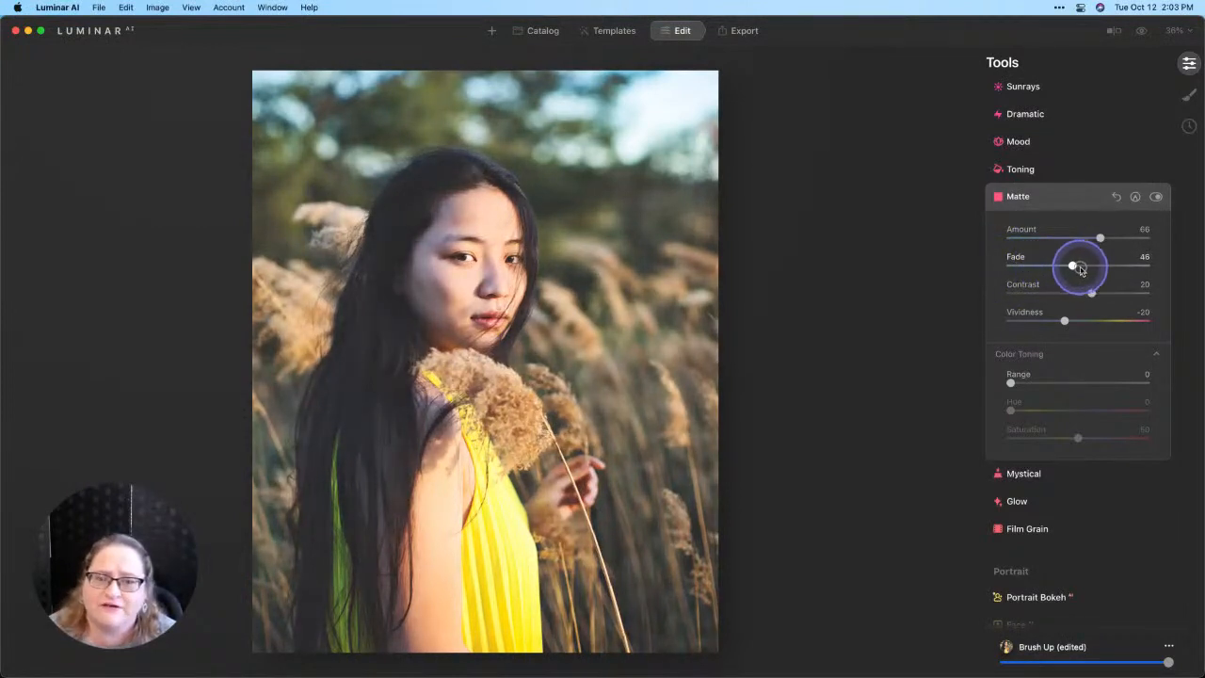
{"action": "left_click_drag", "start_coordinate": [1071, 266], "coordinate": [1026, 266]}
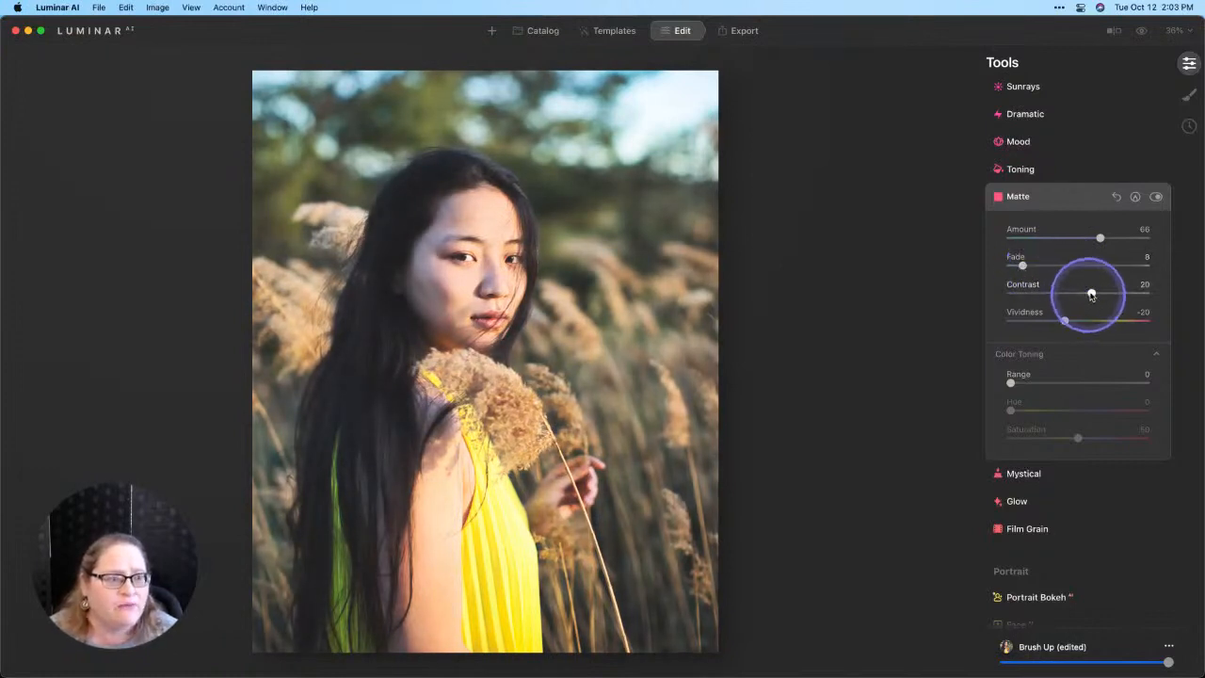
{"action": "left_click_drag", "start_coordinate": [1091, 293], "coordinate": [1103, 290]}
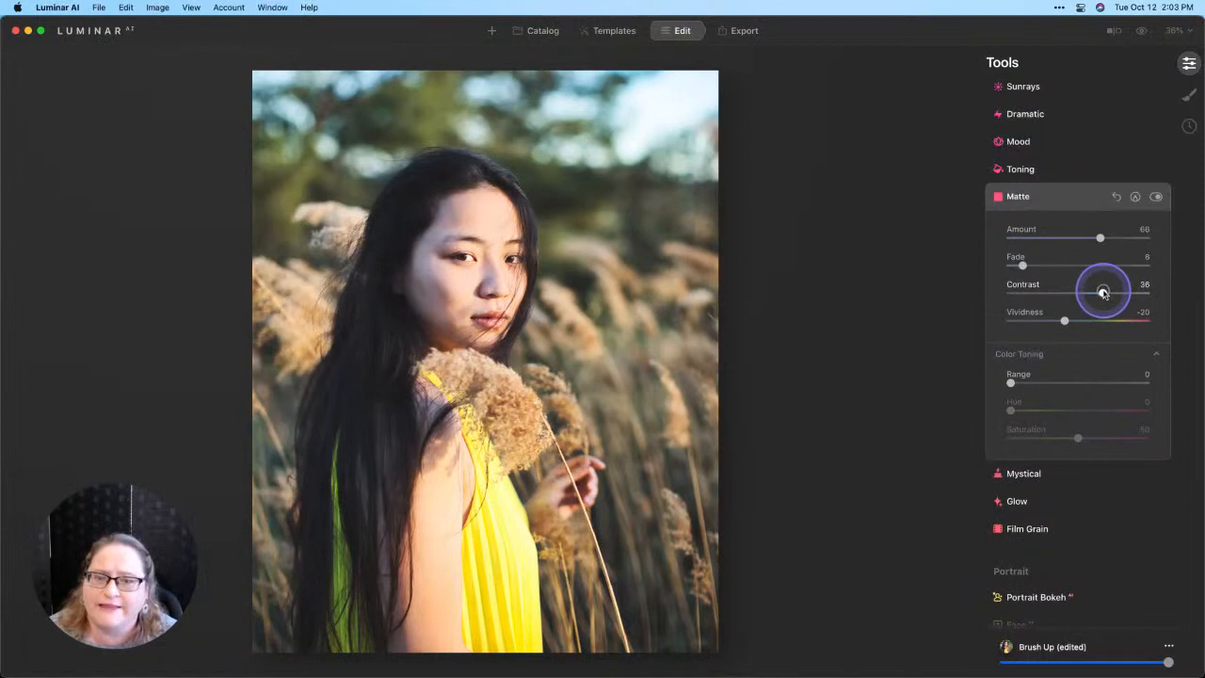
{"action": "left_click_drag", "start_coordinate": [1106, 292], "coordinate": [1100, 292]}
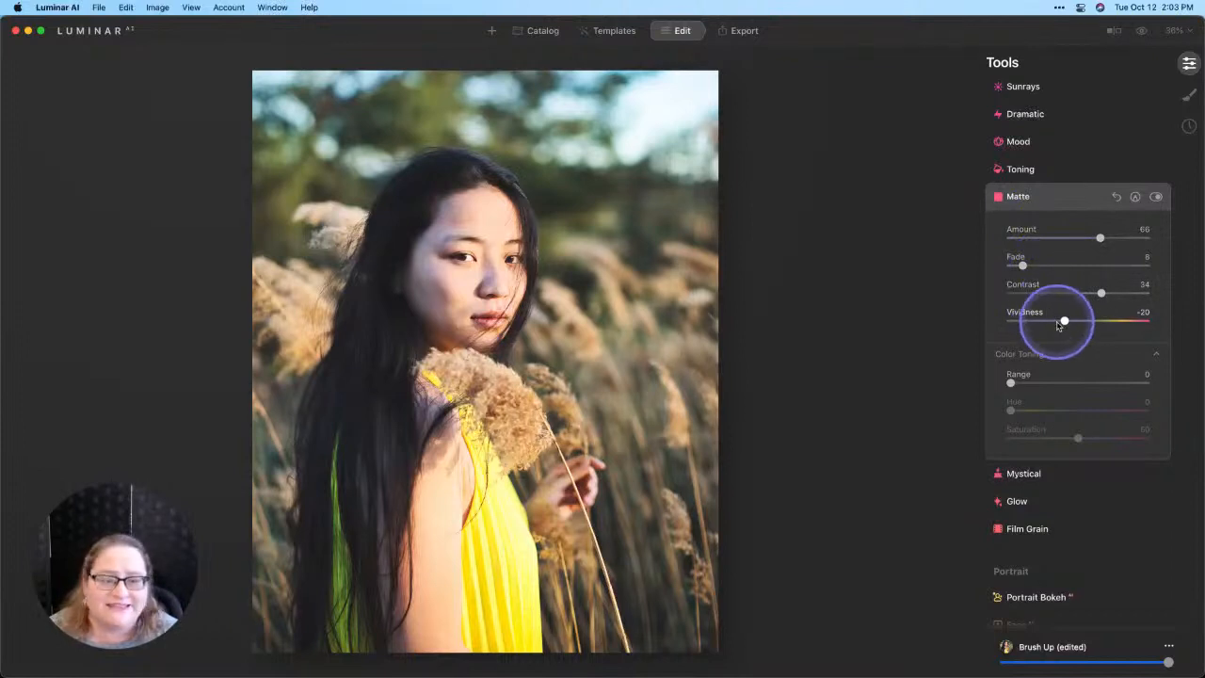
{"action": "left_click_drag", "start_coordinate": [1063, 321], "coordinate": [1082, 321]}
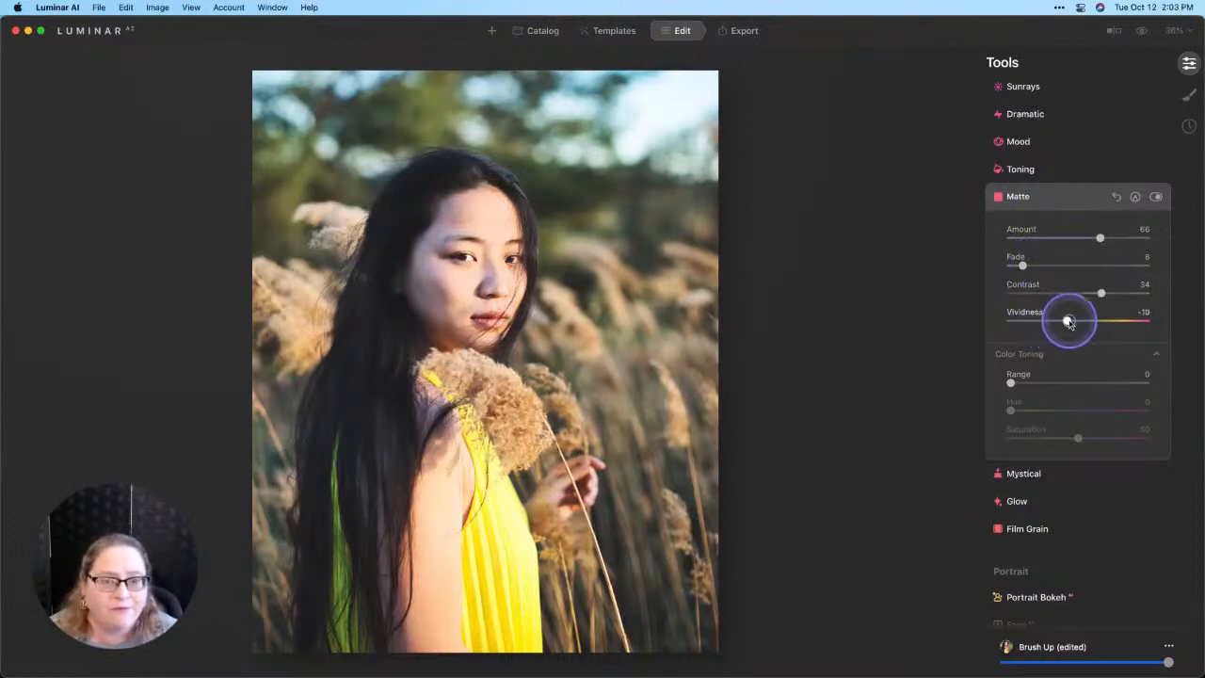
{"action": "left_click_drag", "start_coordinate": [1102, 321], "coordinate": [1075, 321]}
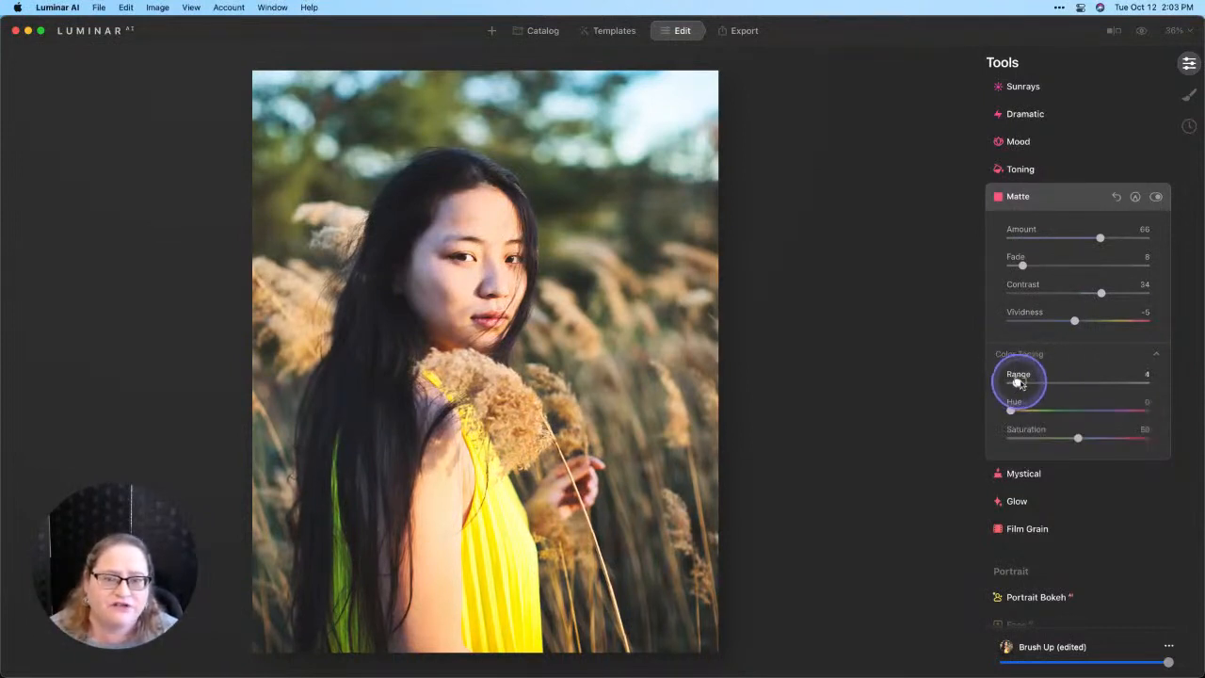
- Widen the colour toning range to about 68 and shift the hue to pink
{"action": "left_click_drag", "start_coordinate": [1015, 382], "coordinate": [1073, 382]}
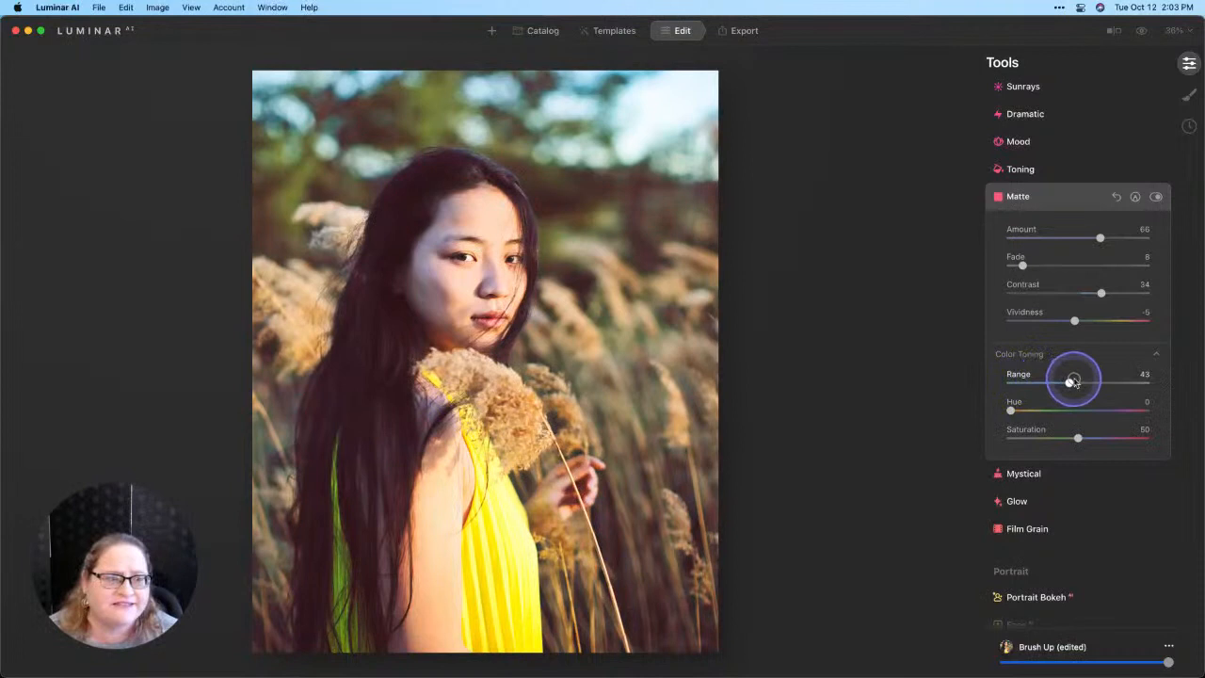
{"action": "left_click_drag", "start_coordinate": [1073, 381], "coordinate": [1106, 382]}
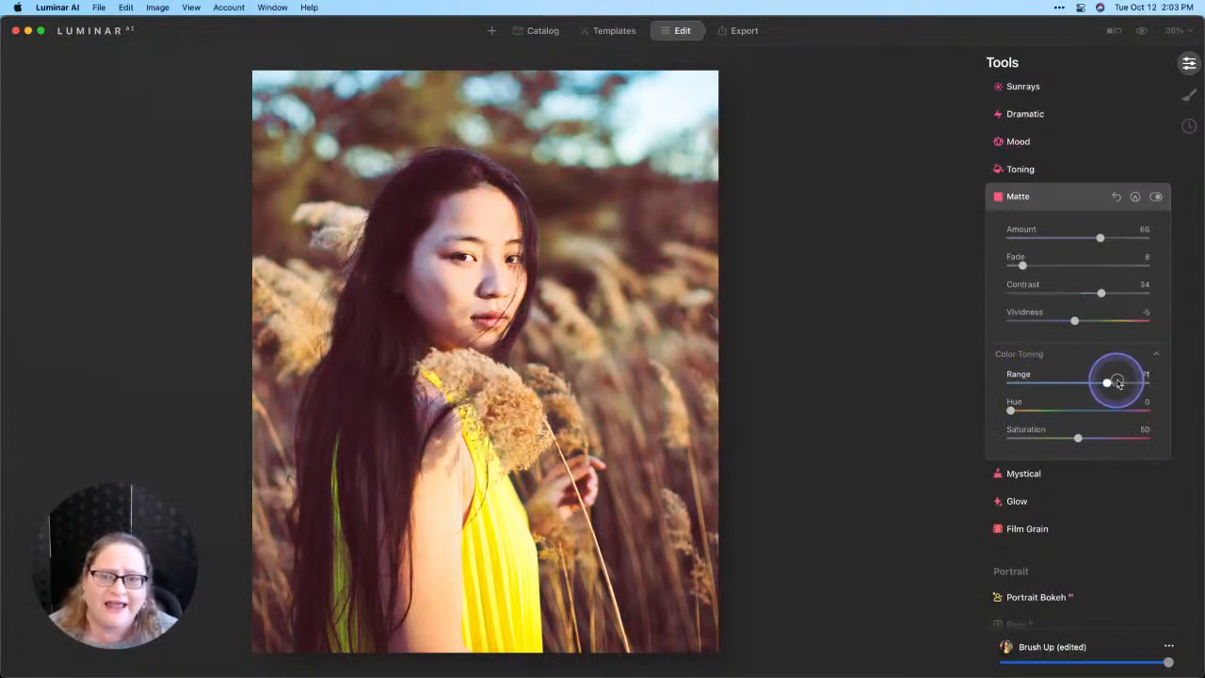
{"action": "left_click_drag", "start_coordinate": [1106, 381], "coordinate": [1081, 381]}
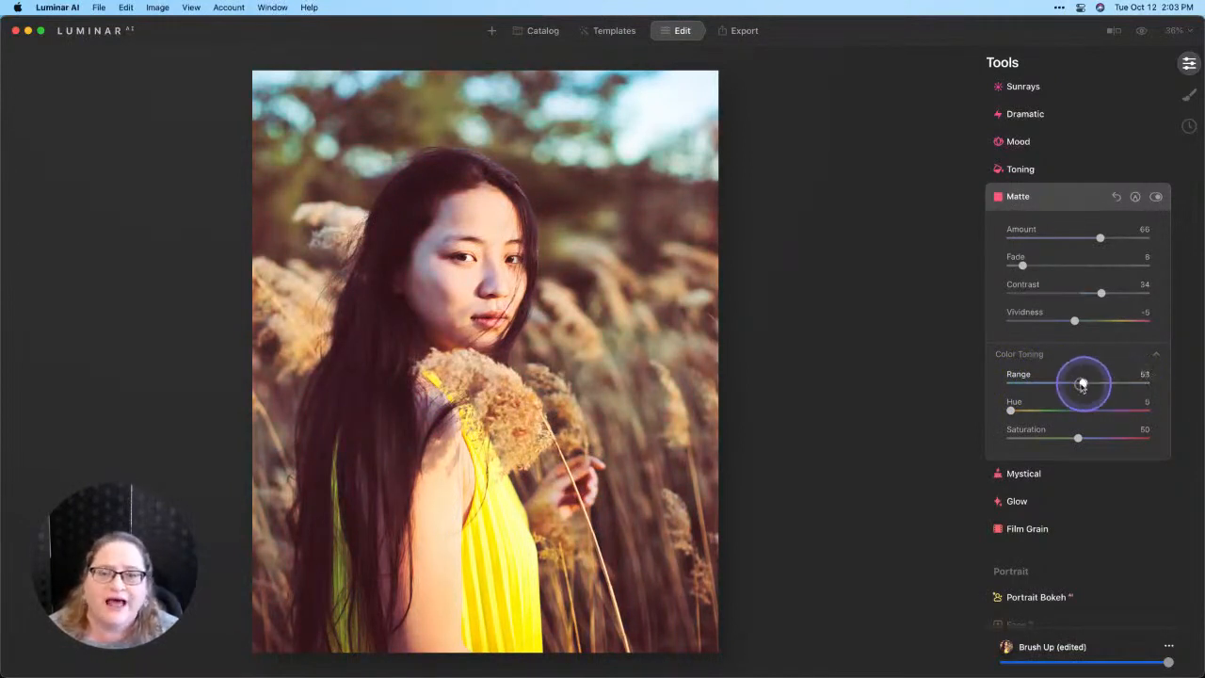
{"action": "left_click_drag", "start_coordinate": [1082, 383], "coordinate": [1083, 383]}
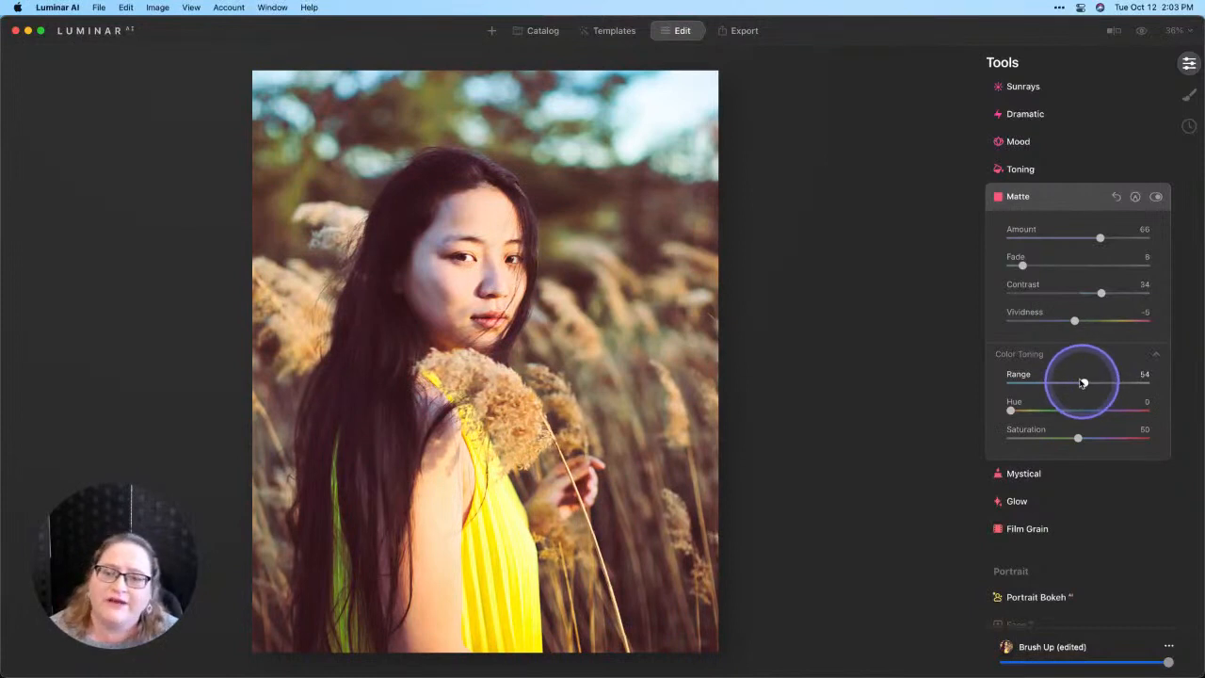
{"action": "left_click_drag", "start_coordinate": [1082, 381], "coordinate": [1085, 386]}
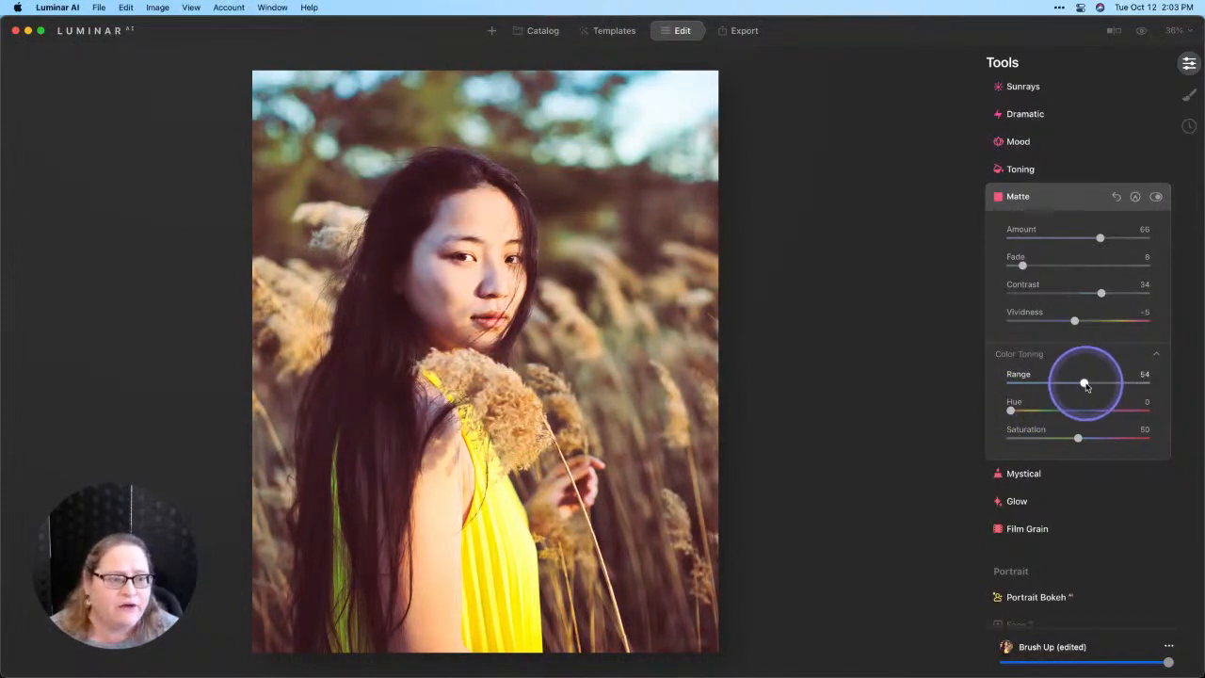
{"action": "left_click_drag", "start_coordinate": [1083, 384], "coordinate": [1103, 384]}
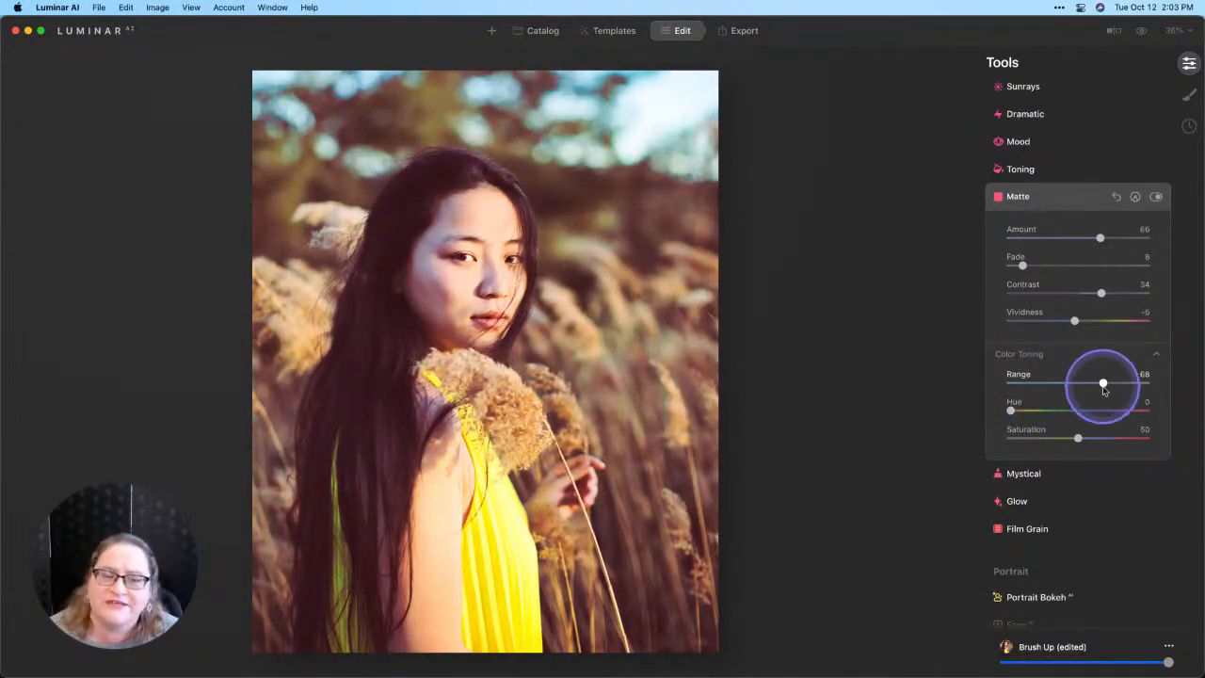
{"action": "left_click_drag", "start_coordinate": [1012, 411], "coordinate": [1045, 412]}
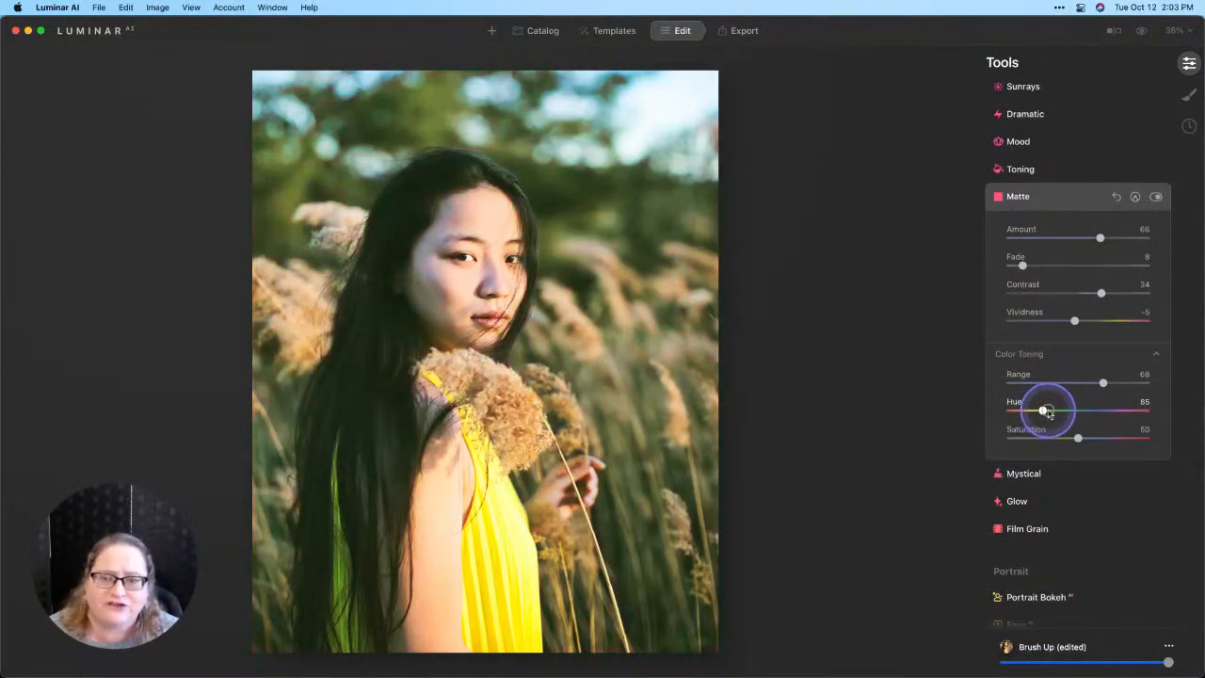
{"action": "left_click_drag", "start_coordinate": [1043, 412], "coordinate": [1090, 411]}
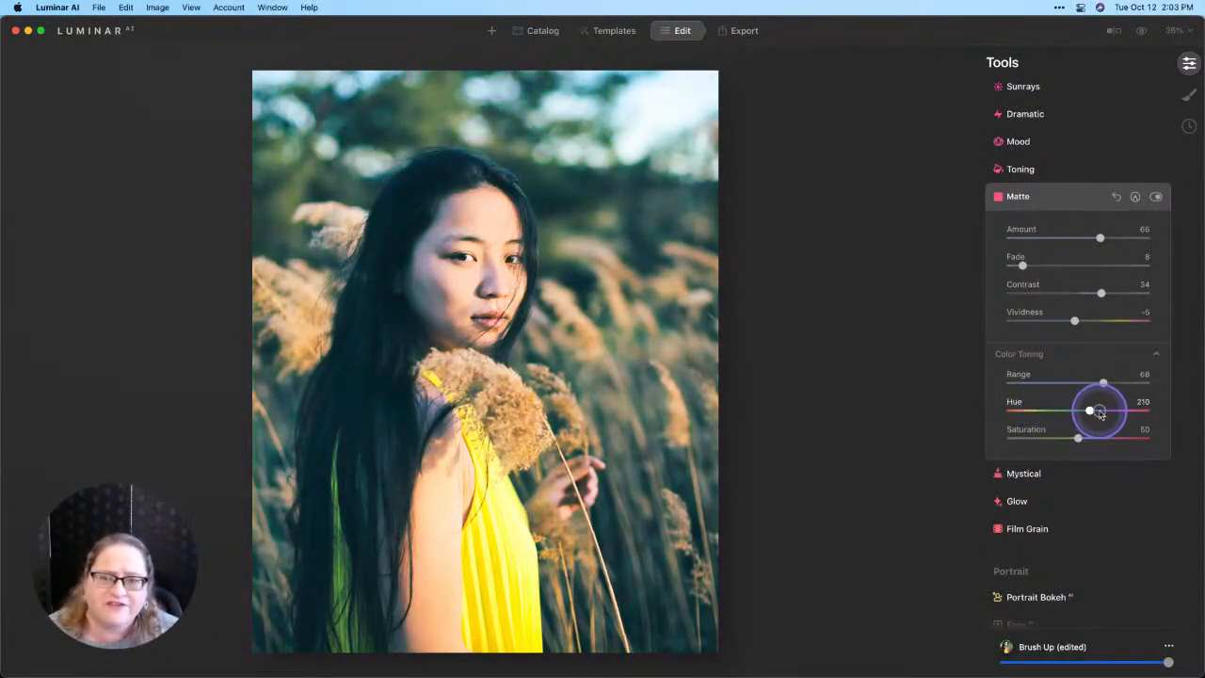
{"action": "left_click_drag", "start_coordinate": [1089, 410], "coordinate": [1135, 411]}
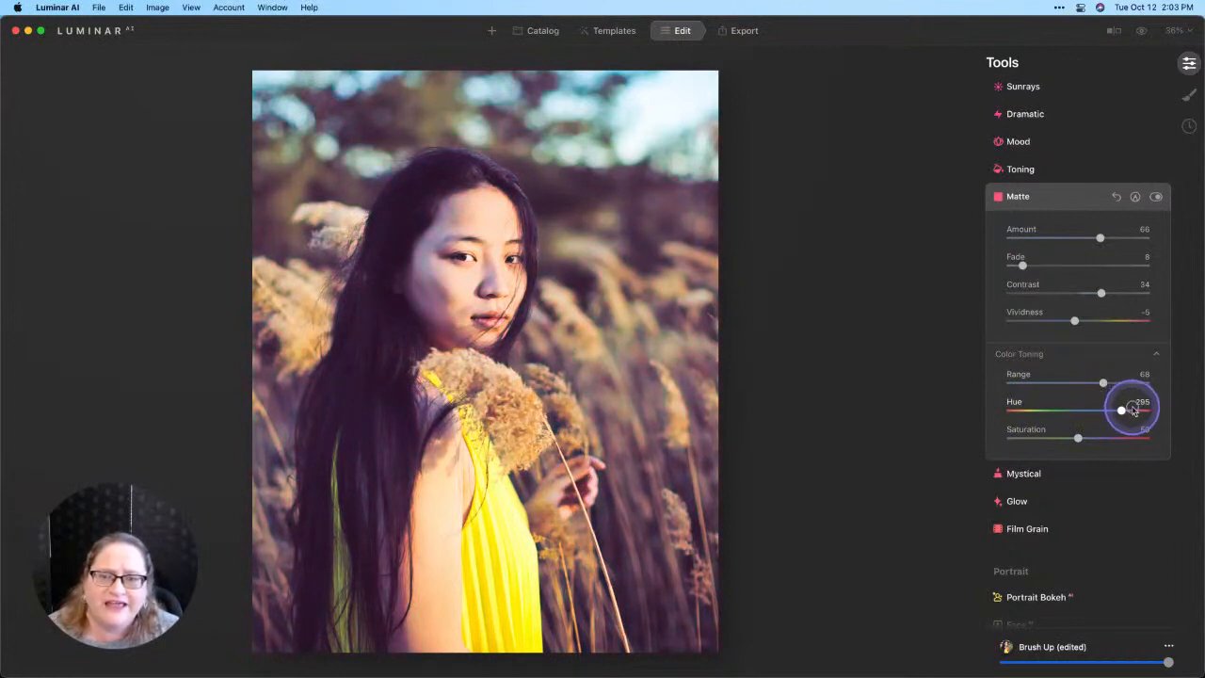
{"action": "left_click_drag", "start_coordinate": [1132, 410], "coordinate": [1125, 410]}
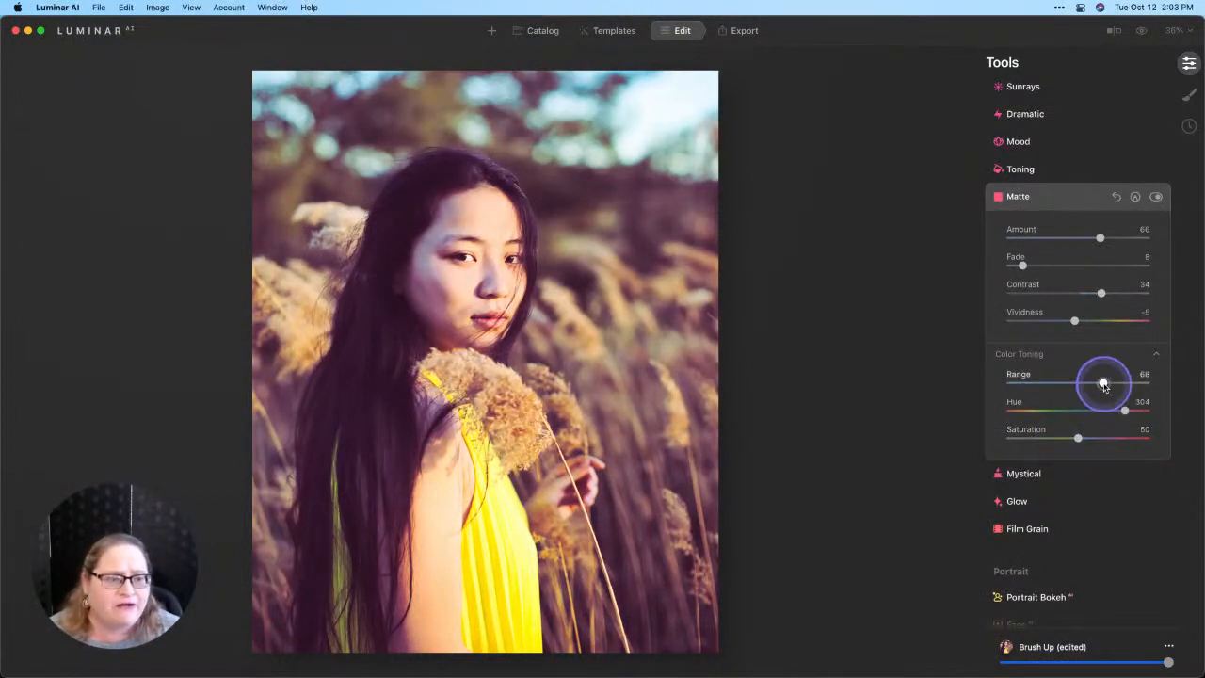
- Set the colour toning range to 52 and saturation to 37
{"action": "left_click_drag", "start_coordinate": [1103, 383], "coordinate": [1081, 384]}
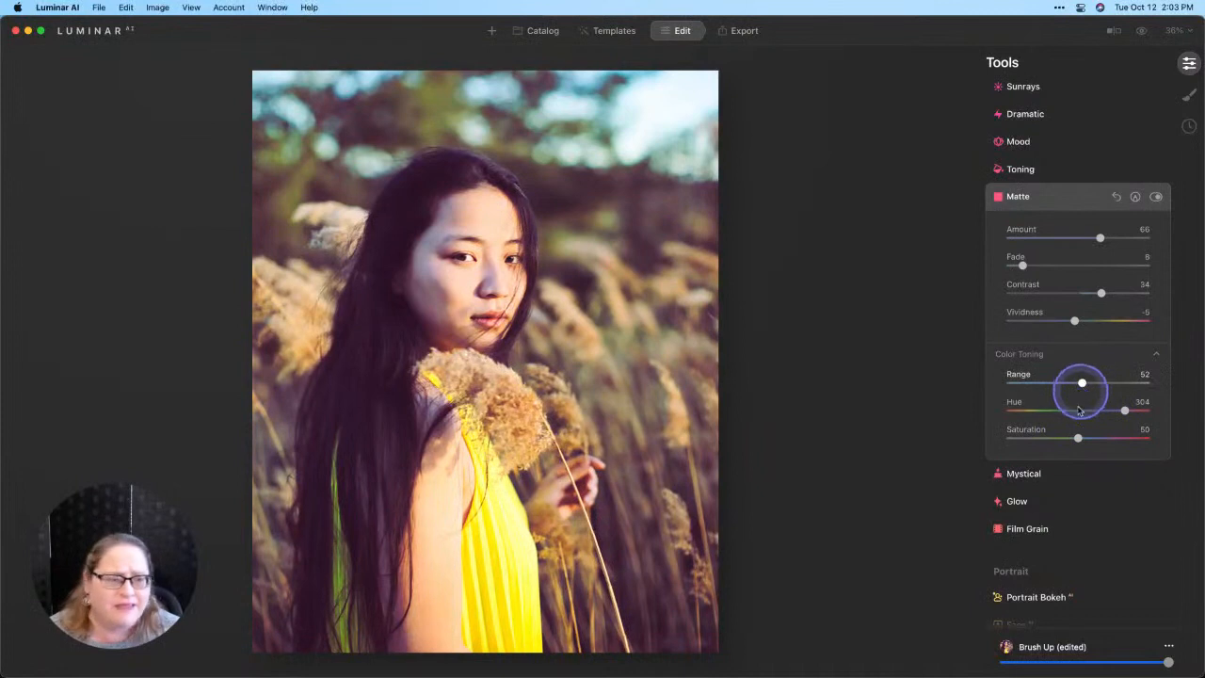
{"action": "left_click_drag", "start_coordinate": [1078, 439], "coordinate": [1048, 439]}
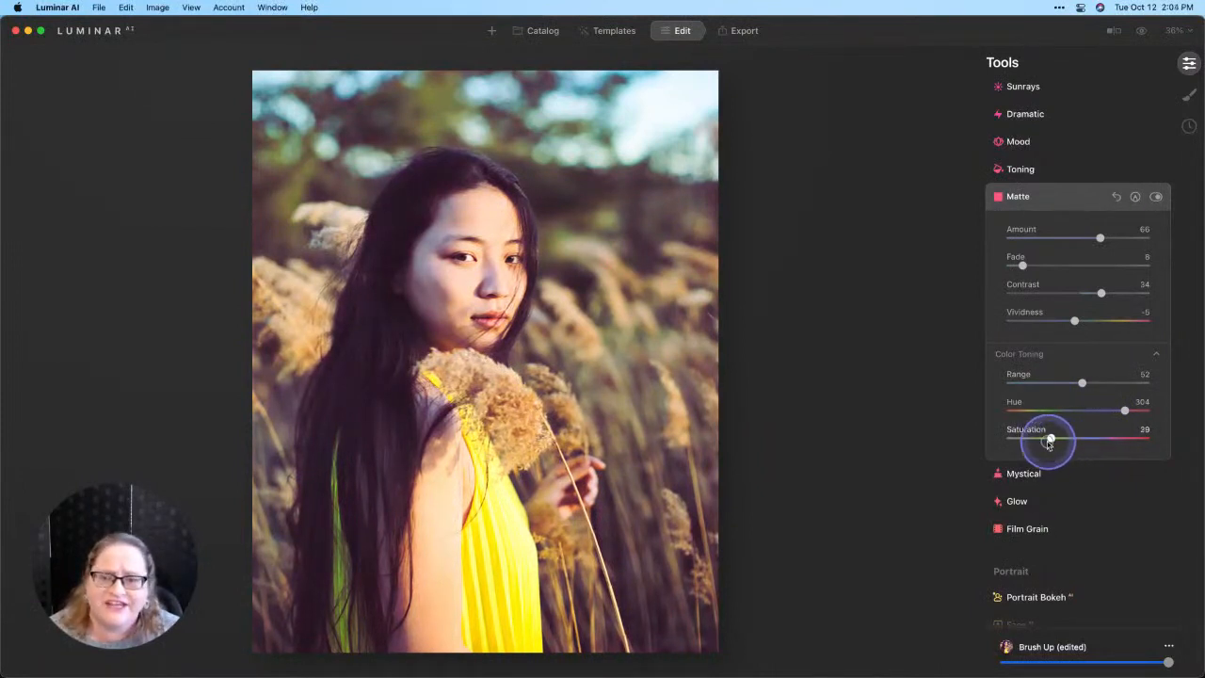
{"action": "left_click_drag", "start_coordinate": [1048, 438], "coordinate": [1064, 438]}
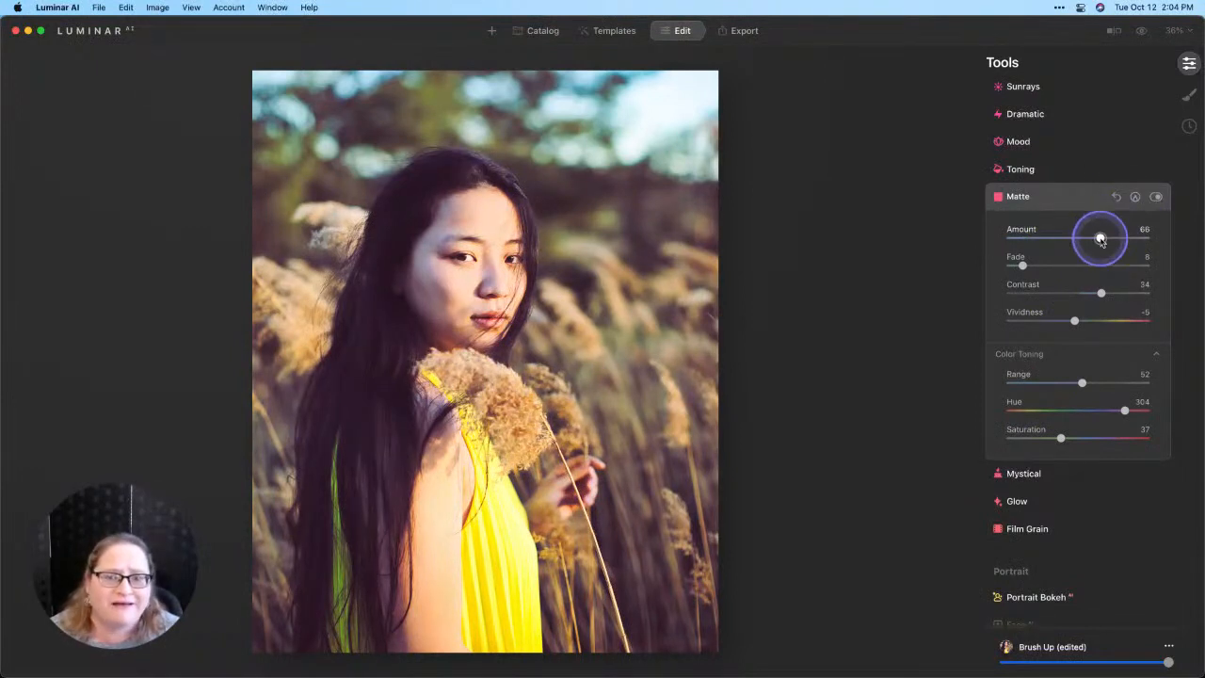
- Set the Matte amount to 27, then switch Matte off and on to compare
{"action": "left_click_drag", "start_coordinate": [1101, 238], "coordinate": [1031, 237]}
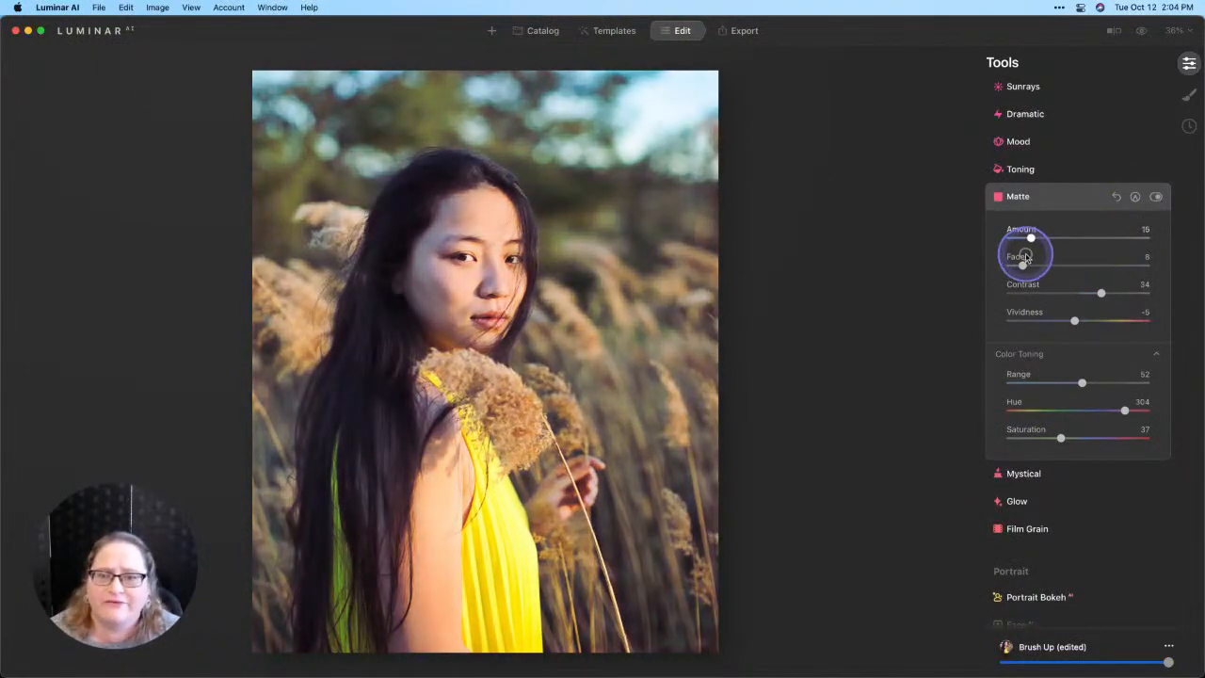
{"action": "left_click_drag", "start_coordinate": [1031, 238], "coordinate": [1046, 238]}
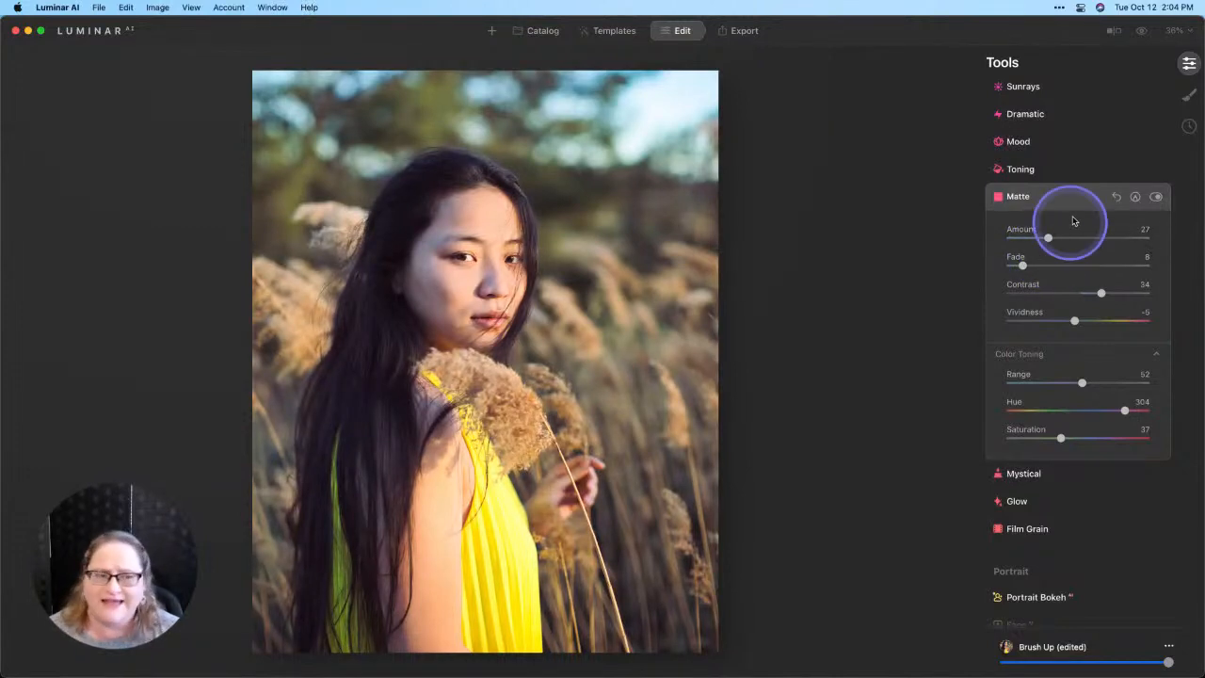
{"action": "left_click", "coordinate": [1156, 197]}
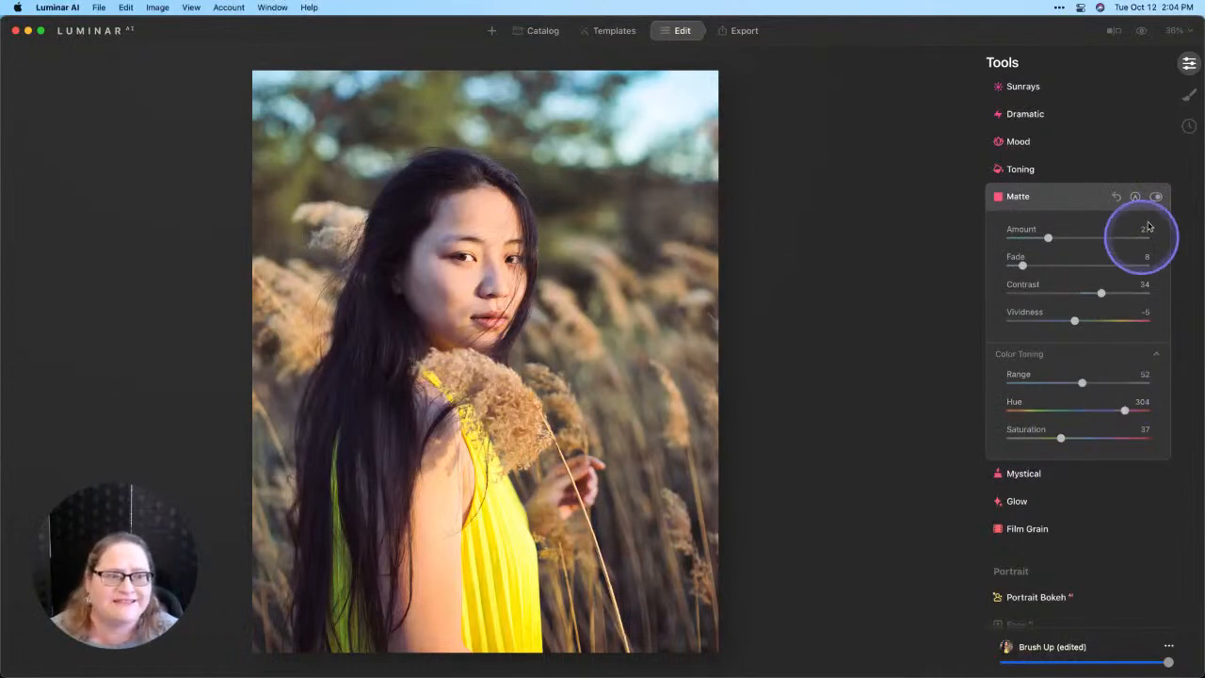
{"action": "left_click", "coordinate": [1157, 197]}
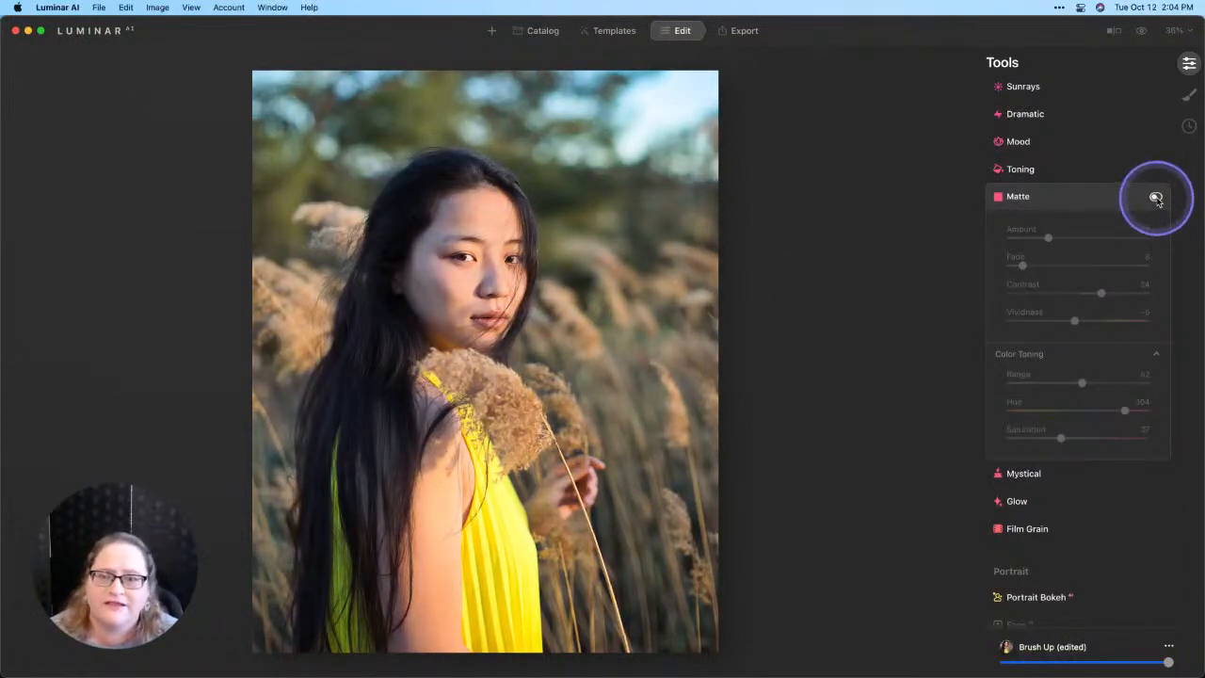
{"action": "left_click", "coordinate": [1156, 196]}
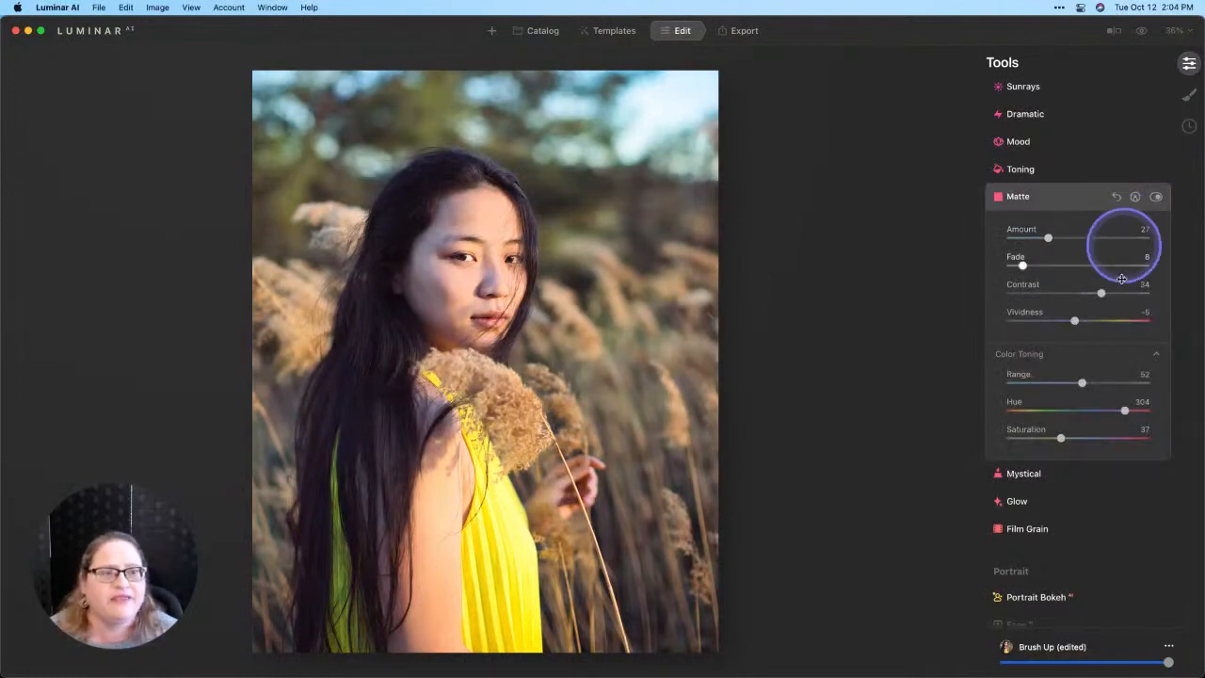
{"action": "mouse_move", "coordinate": [1092, 310]}
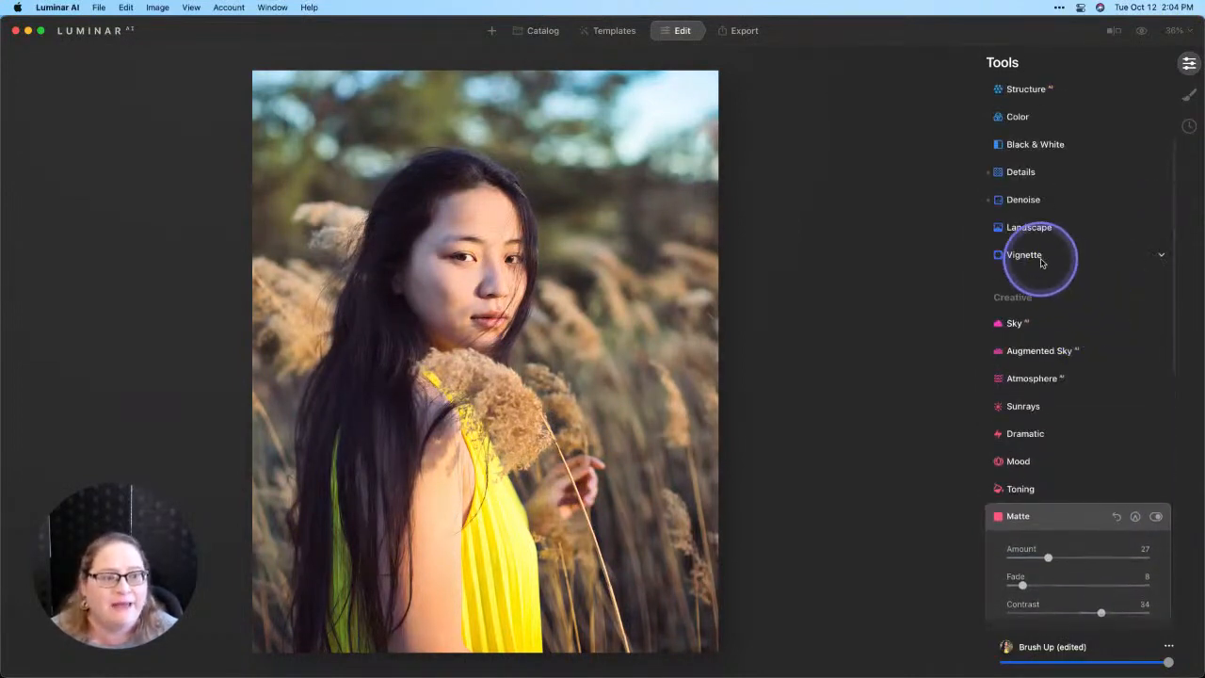
- Apply a vignette with amount about -70, size 43 and feather 61
{"action": "left_click", "coordinate": [1024, 254]}
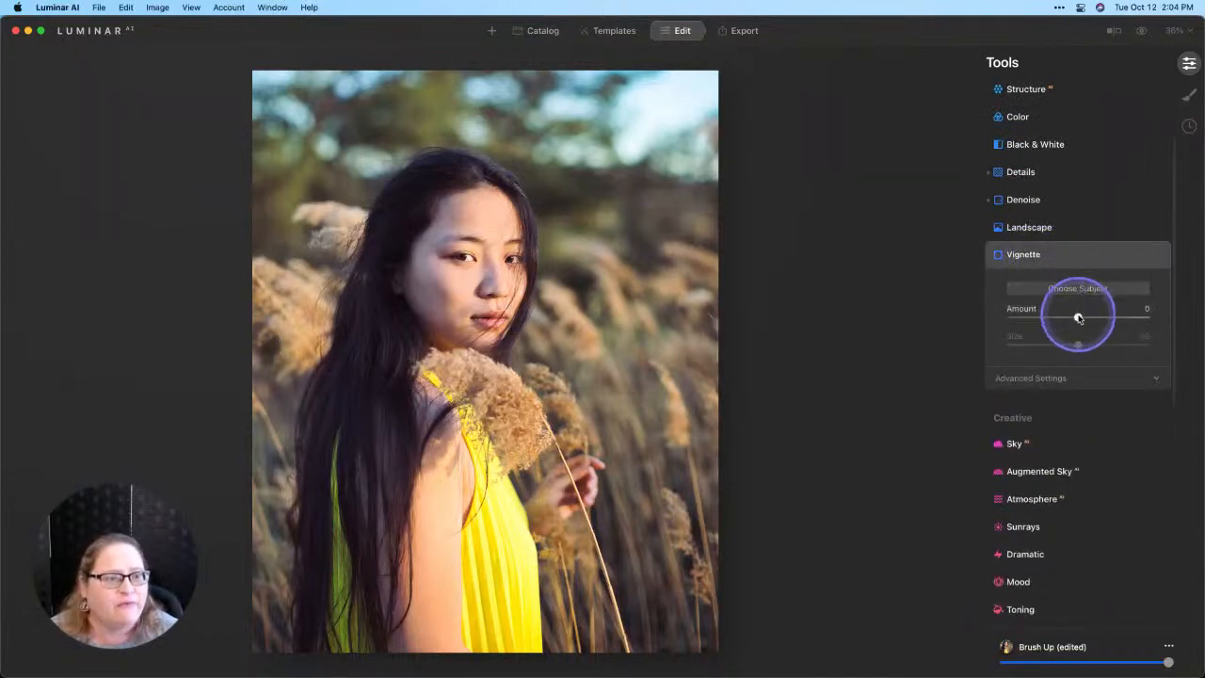
{"action": "left_click_drag", "start_coordinate": [1078, 317], "coordinate": [1010, 318]}
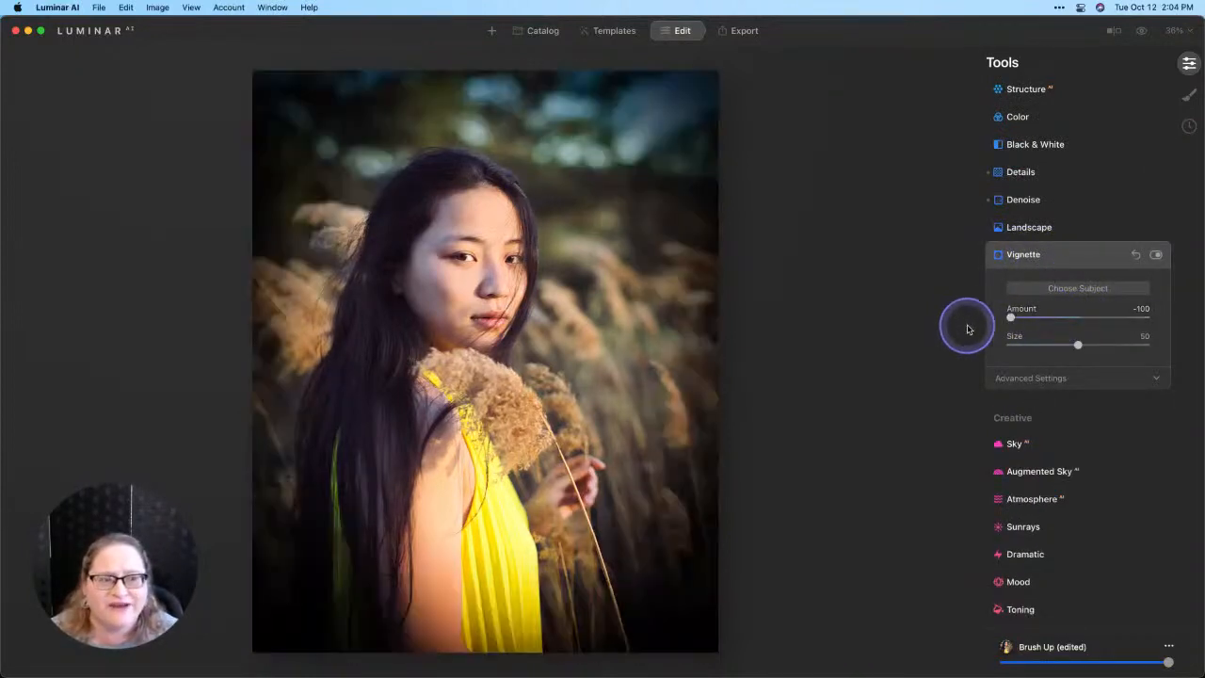
{"action": "left_click_drag", "start_coordinate": [1078, 344], "coordinate": [1076, 345]}
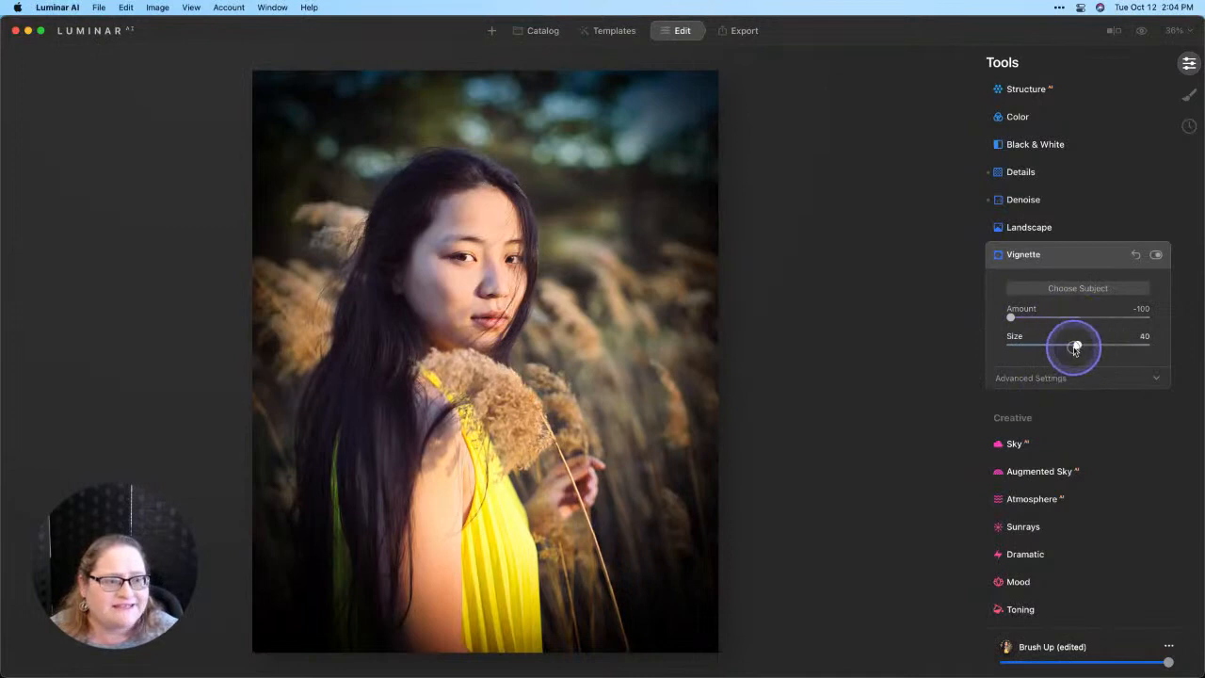
{"action": "left_click_drag", "start_coordinate": [1076, 346], "coordinate": [1070, 346]}
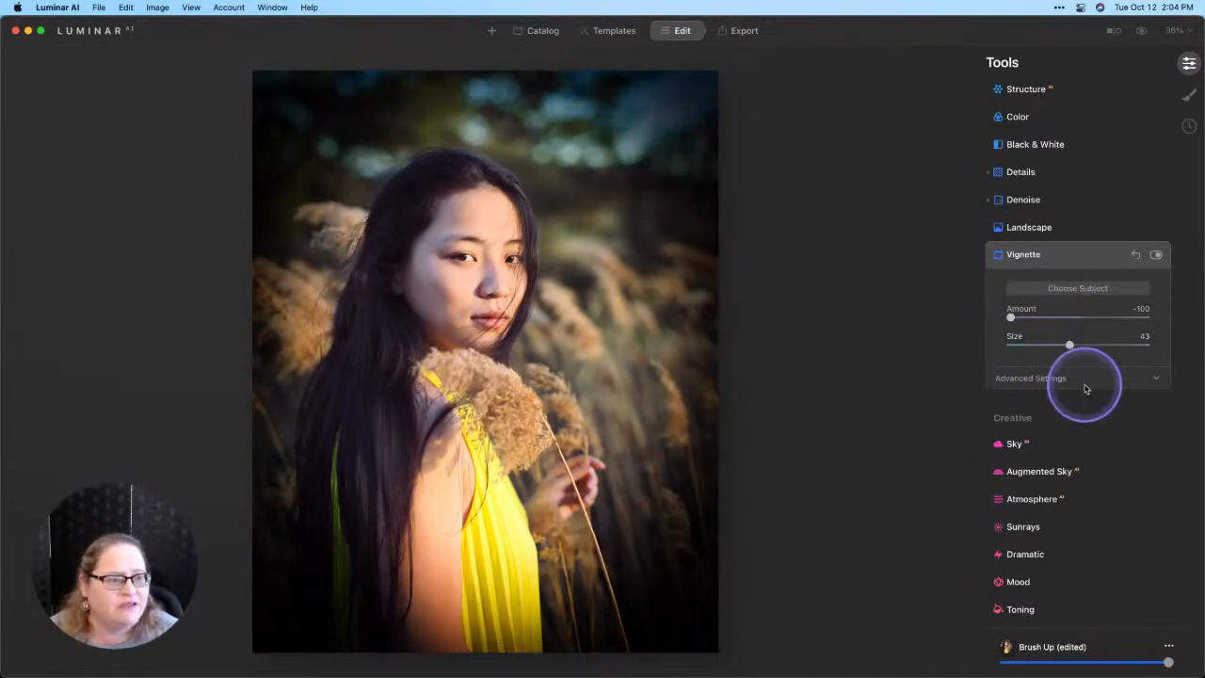
{"action": "left_click", "coordinate": [1031, 377]}
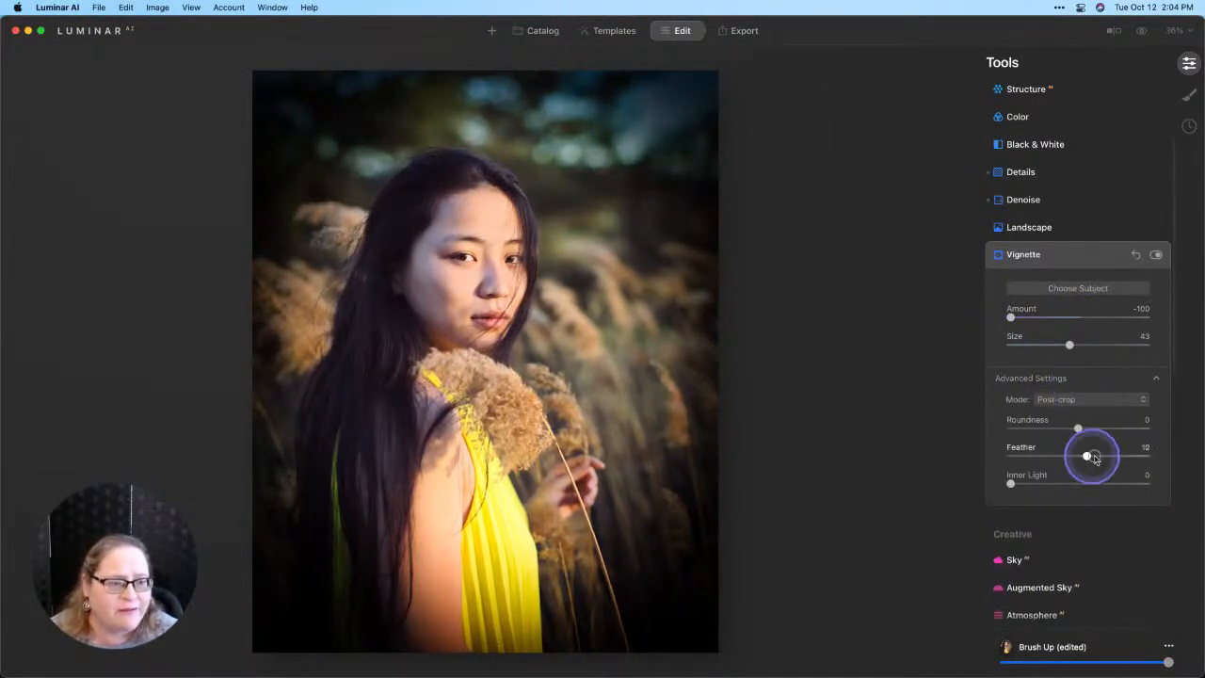
{"action": "left_click_drag", "start_coordinate": [1087, 456], "coordinate": [1120, 456]}
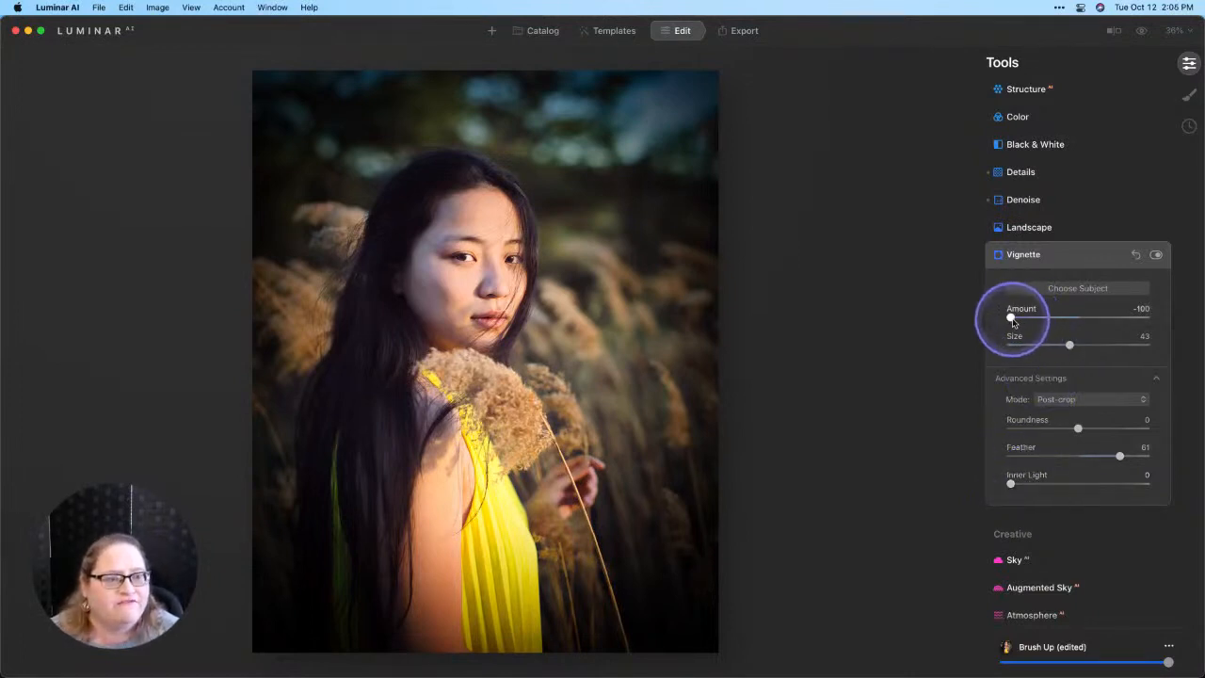
{"action": "left_click_drag", "start_coordinate": [1012, 318], "coordinate": [1056, 318]}
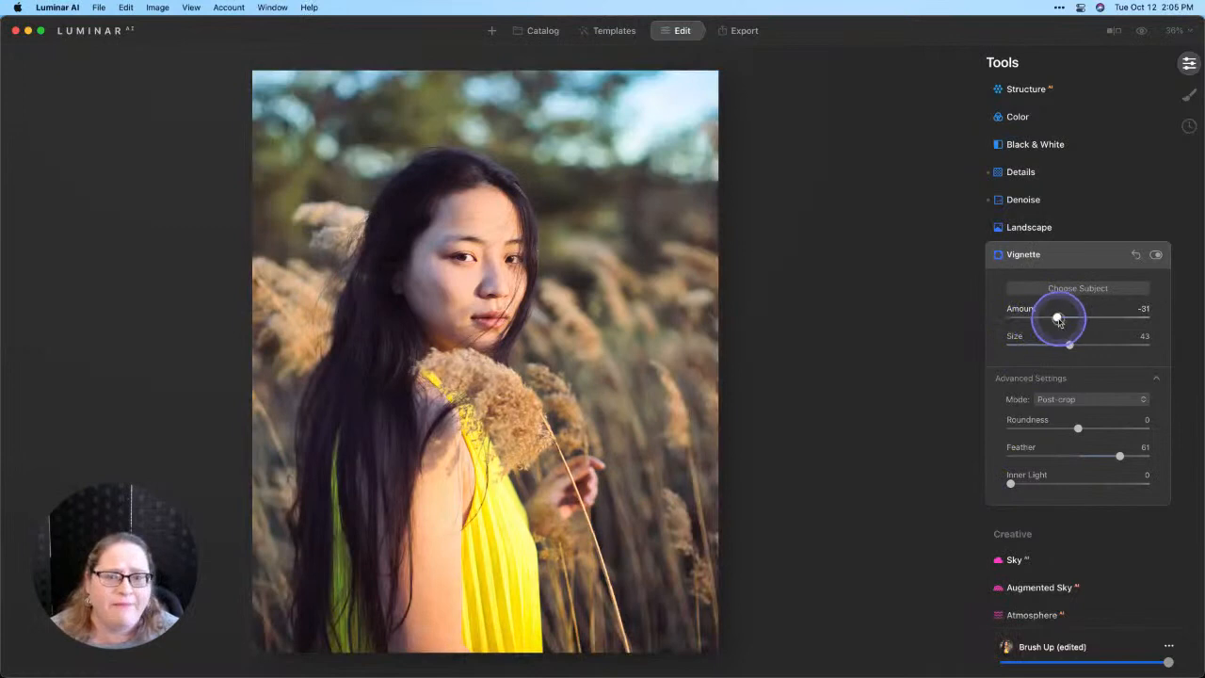
{"action": "left_click_drag", "start_coordinate": [1058, 320], "coordinate": [1033, 319]}
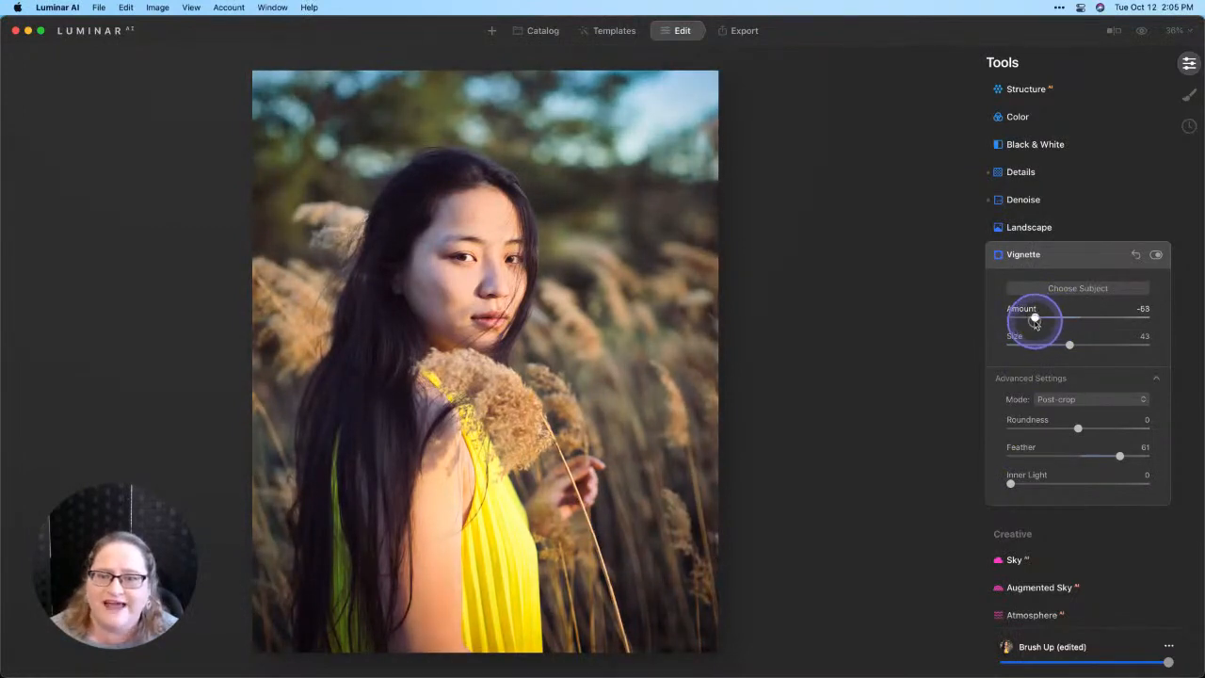
{"action": "left_click_drag", "start_coordinate": [1061, 318], "coordinate": [1029, 318]}
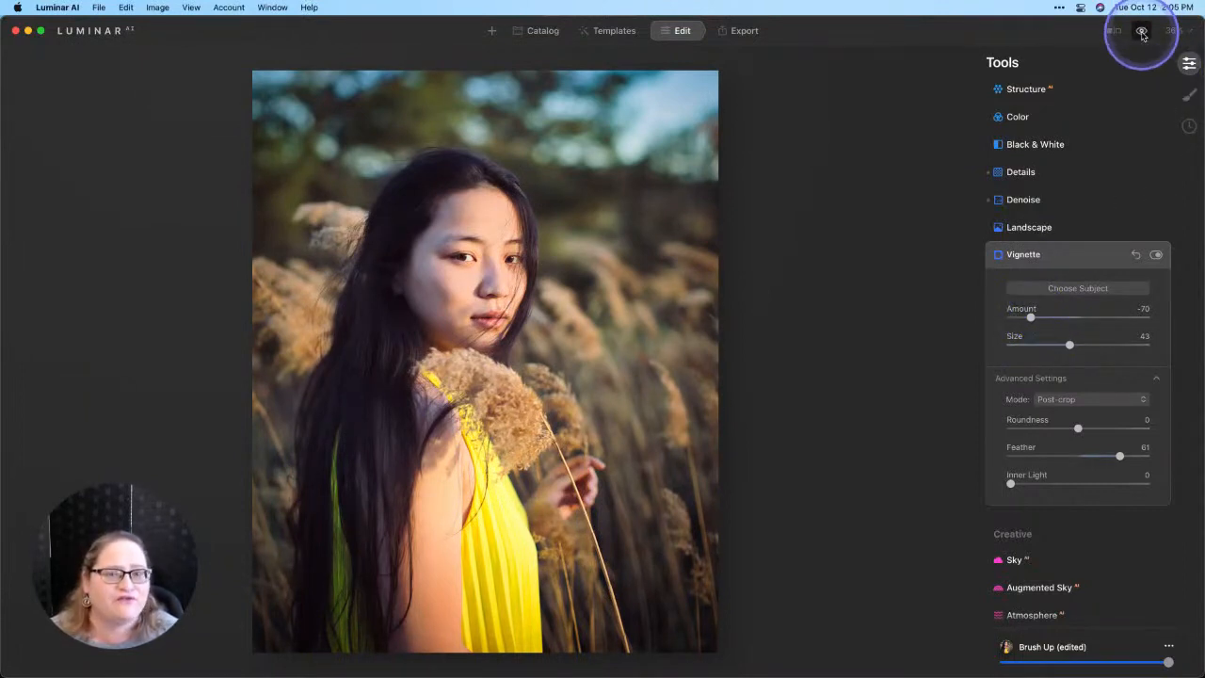
{"action": "left_click", "coordinate": [1142, 31]}
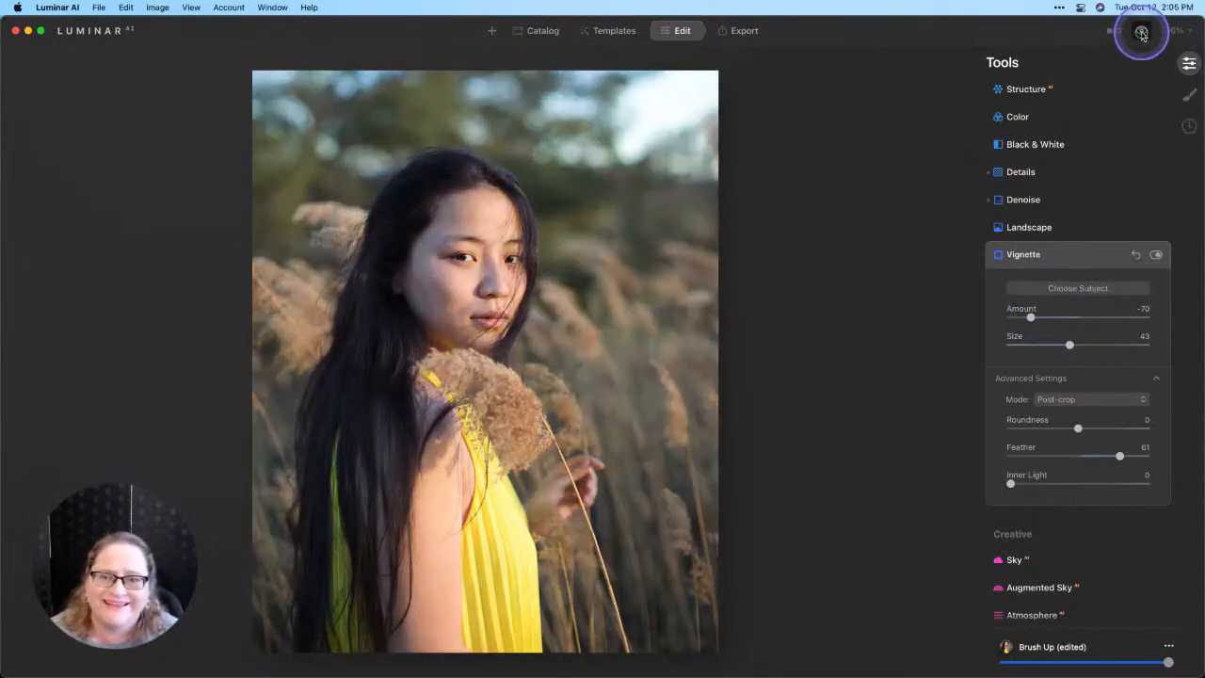
{"action": "left_click", "coordinate": [1142, 32]}
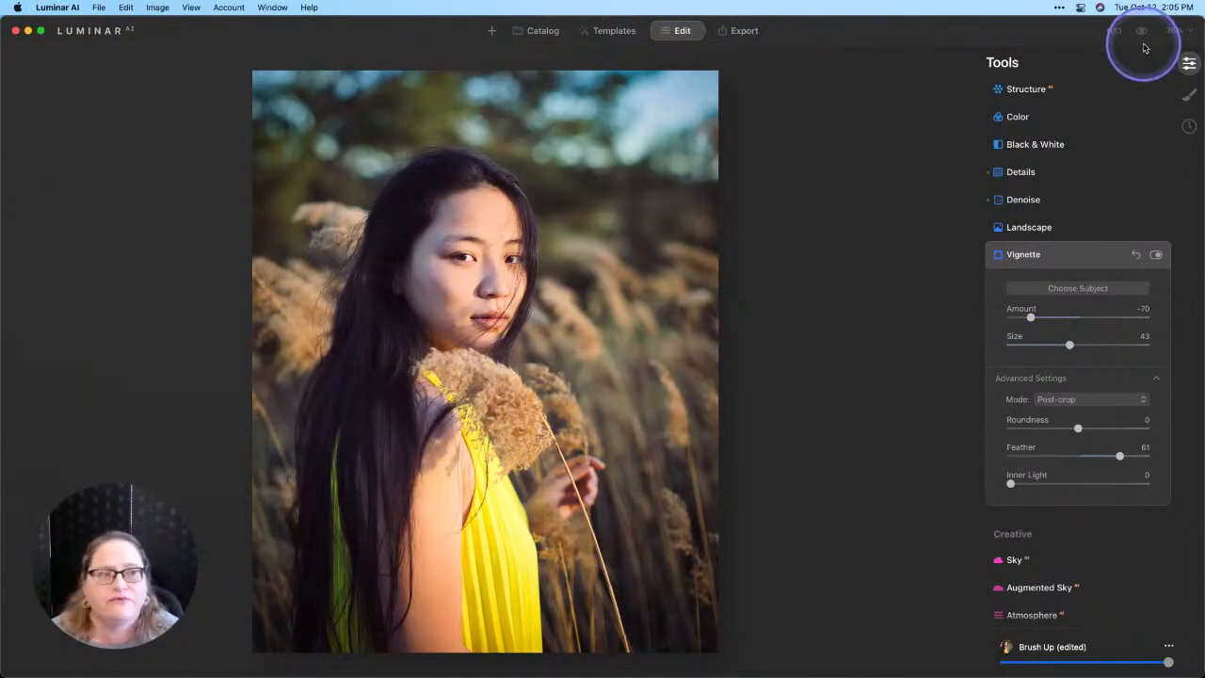
{"action": "left_click", "coordinate": [1142, 38]}
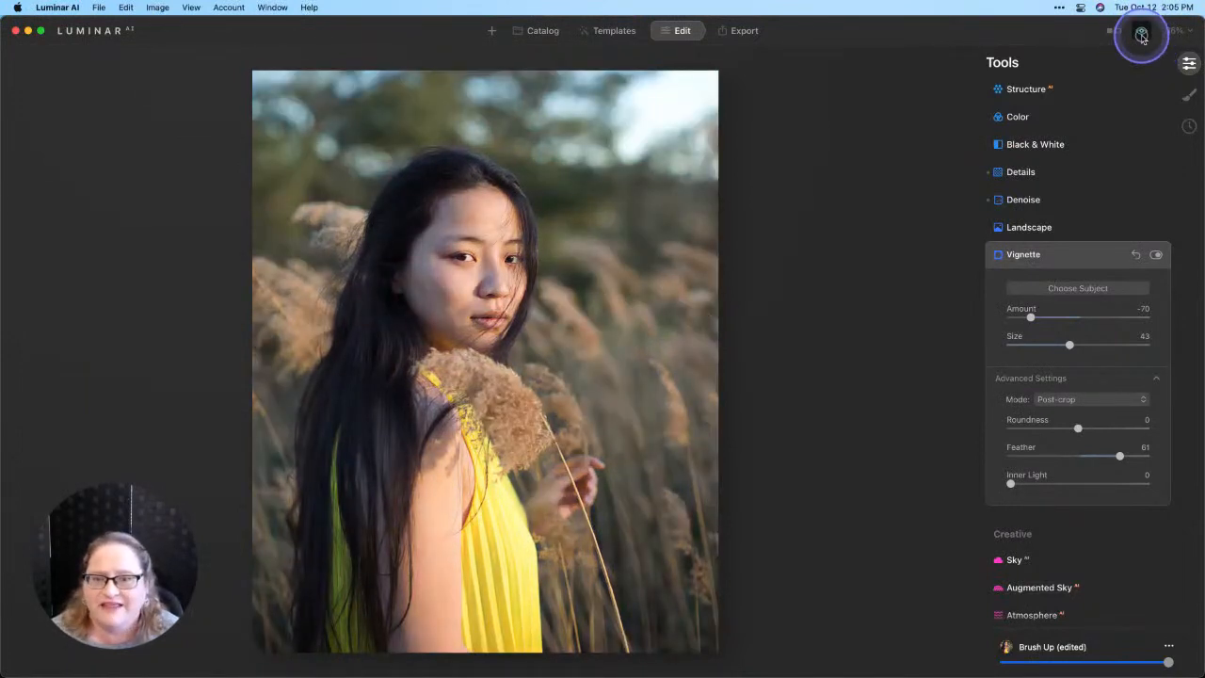